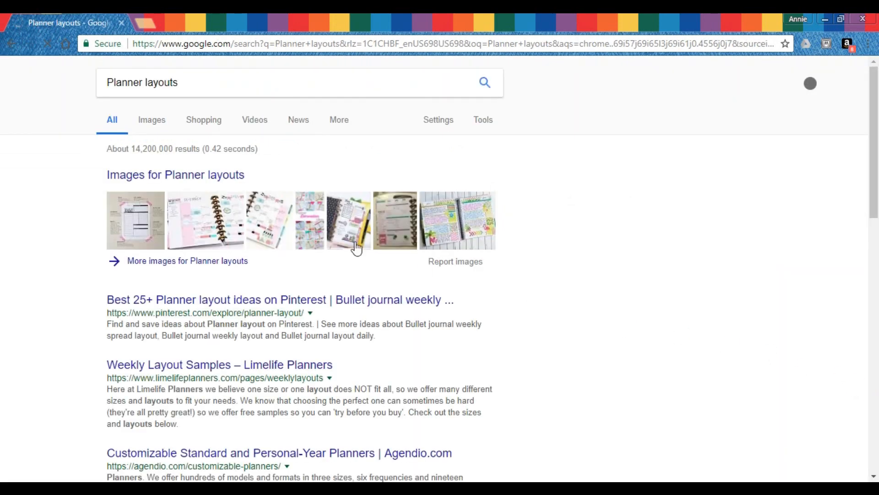
mouse_move(152, 119)
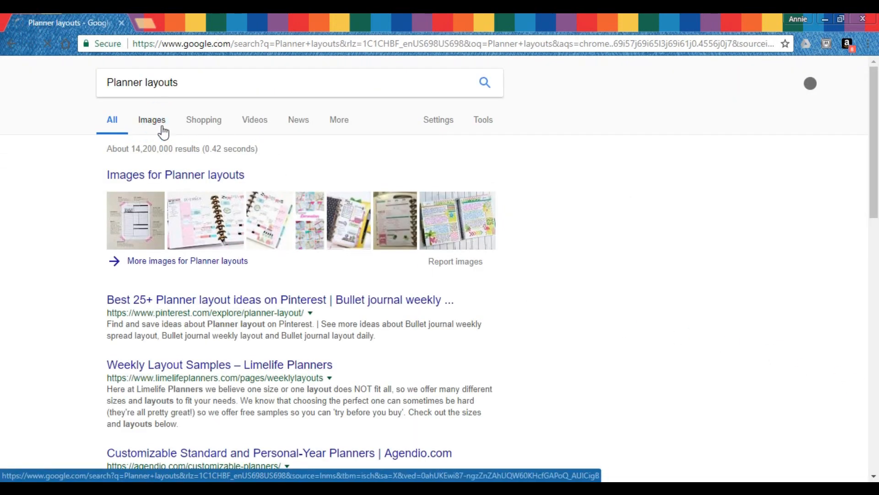
mouse_move(171, 140)
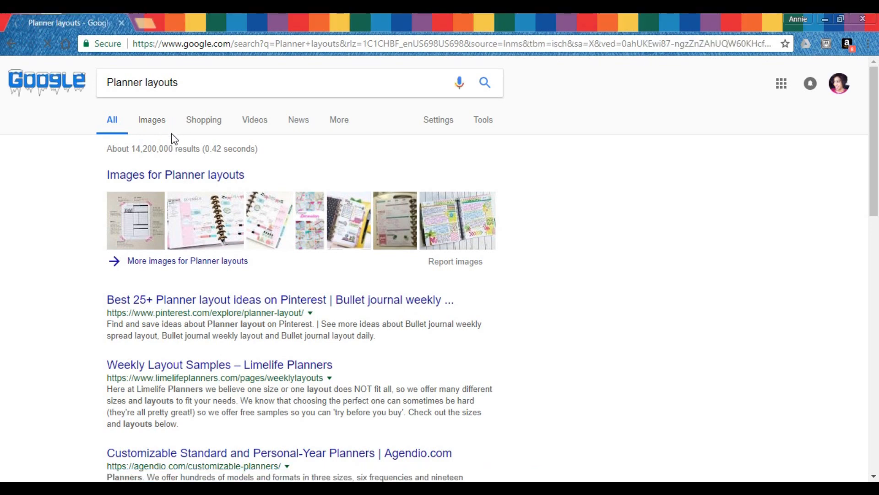
Switch to image results and preview, then close, the washi-tape weekly planner image
left_click(151, 120)
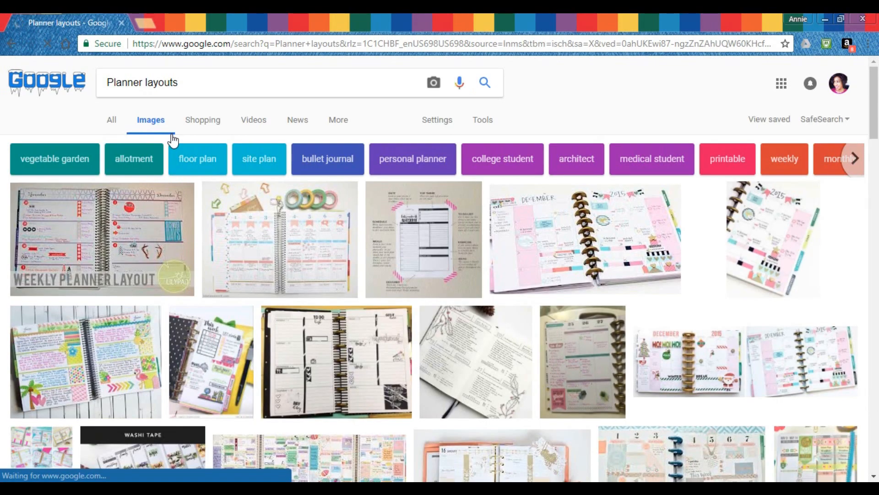
mouse_move(732, 190)
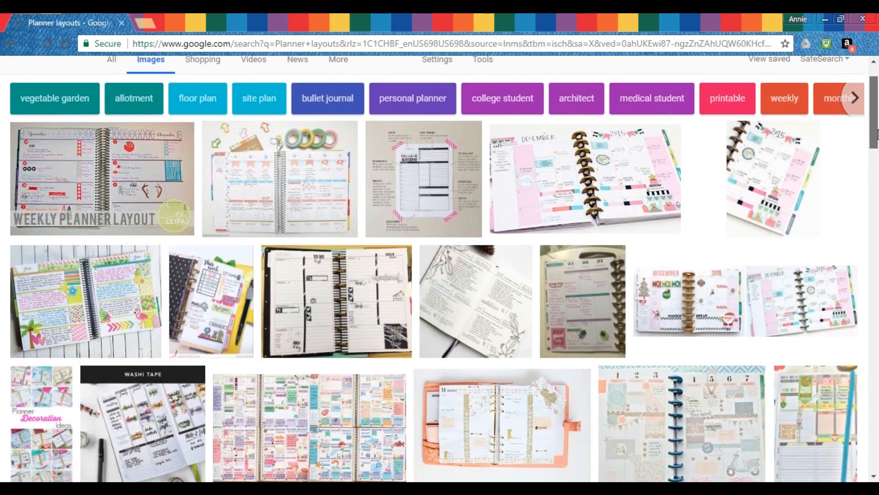
left_click(280, 179)
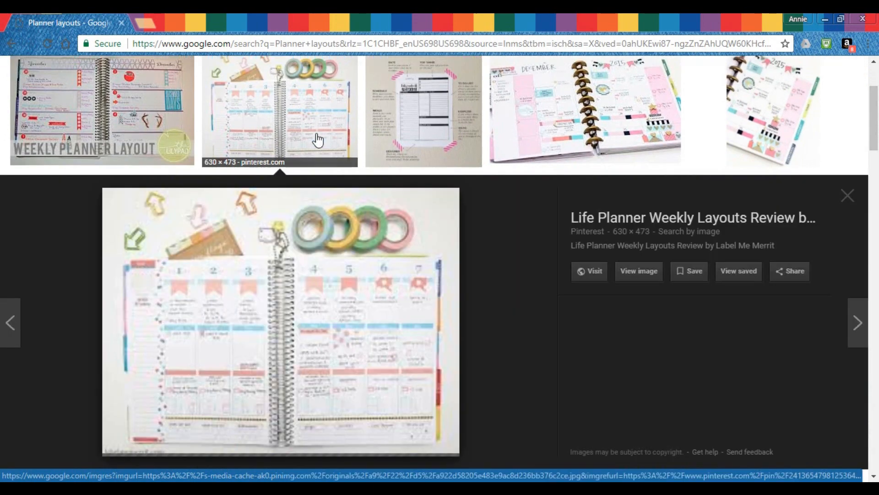
scroll("down", 3)
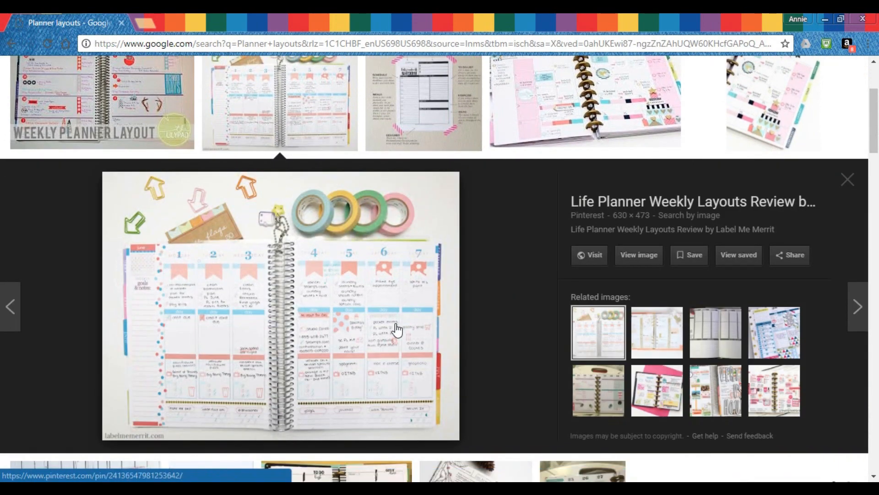
left_click(848, 180)
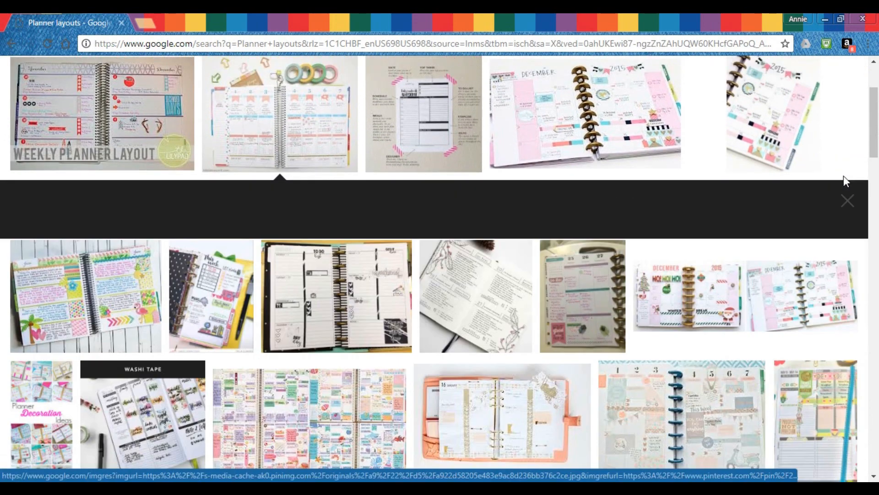
Scroll further down the results and preview the planner image with the green bow
scroll("down", 3)
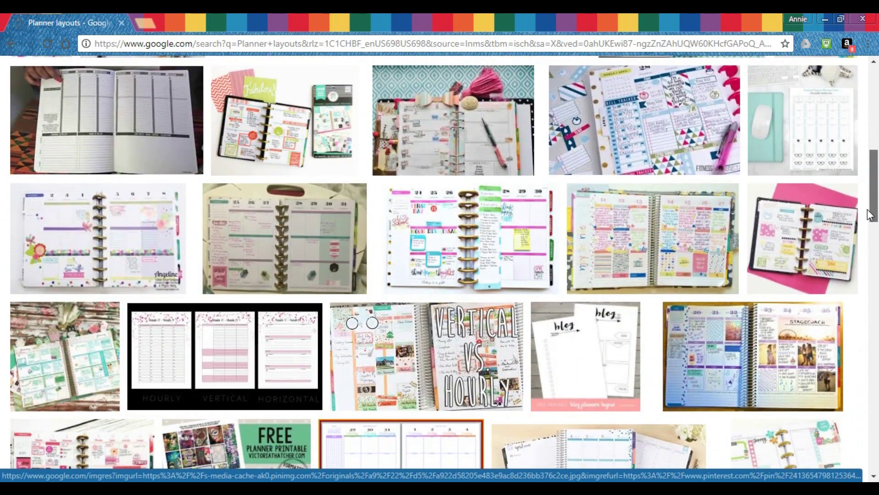
scroll("down", 3)
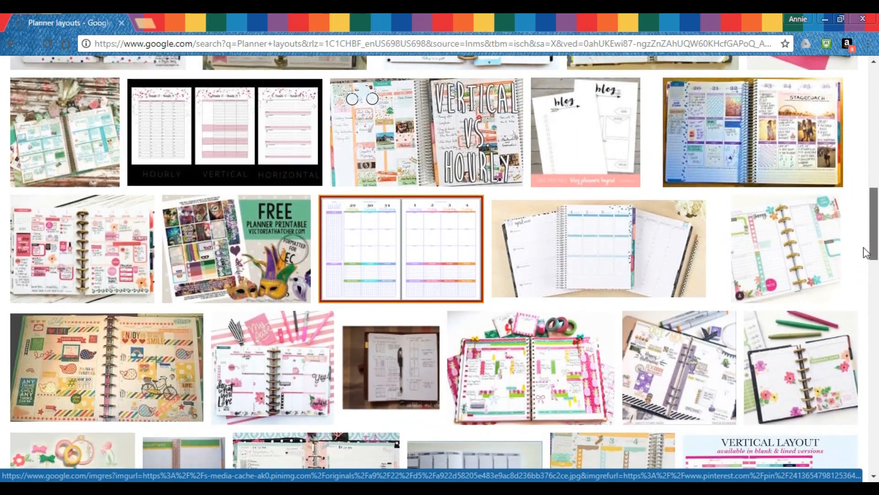
scroll("down", 3)
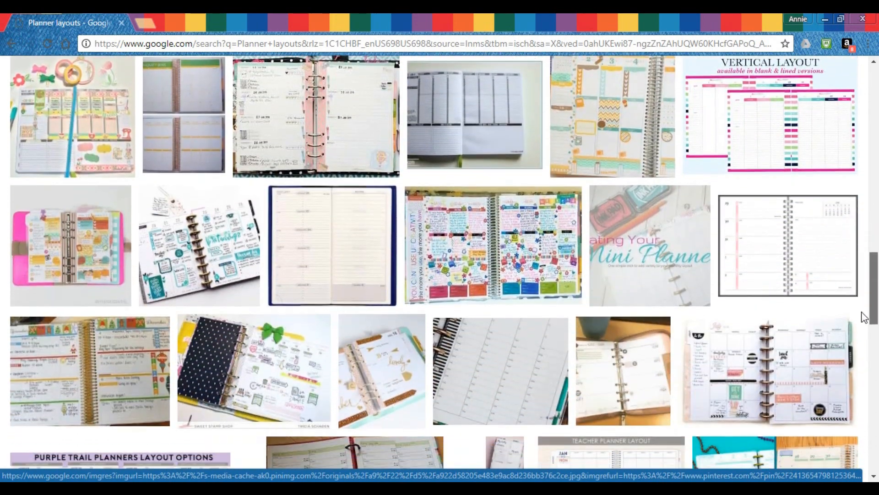
scroll("down", 3)
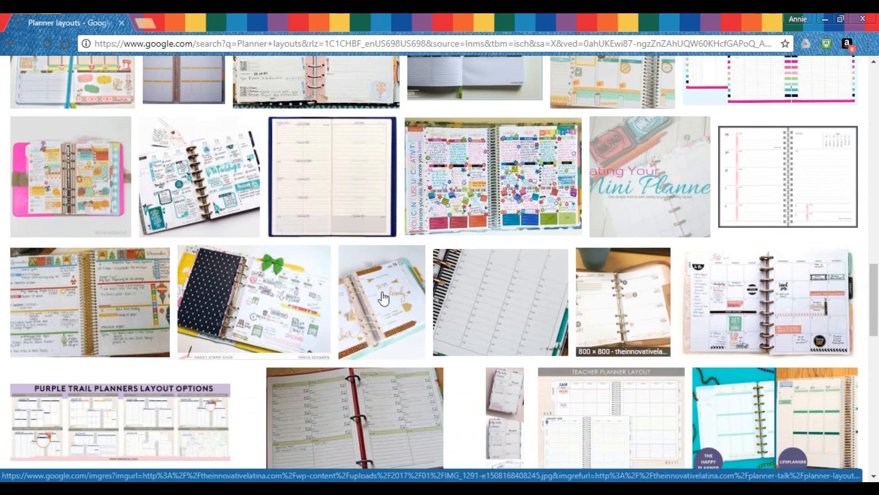
left_click(252, 302)
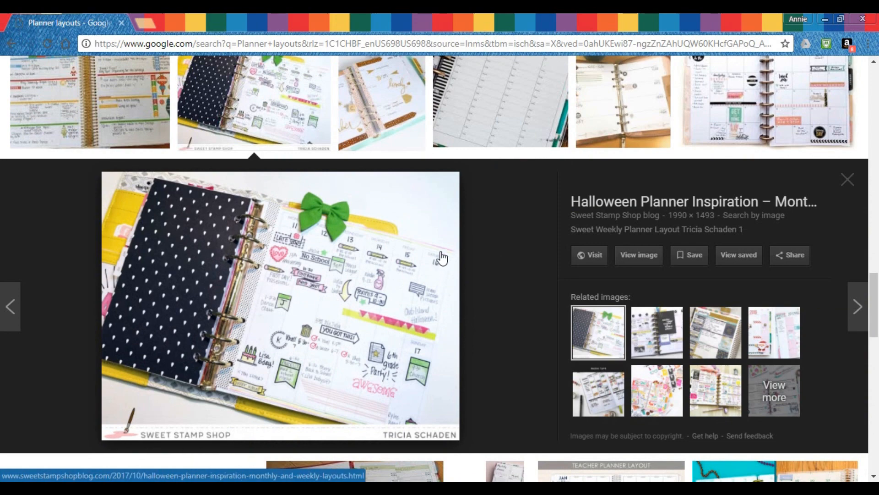
left_click(847, 180)
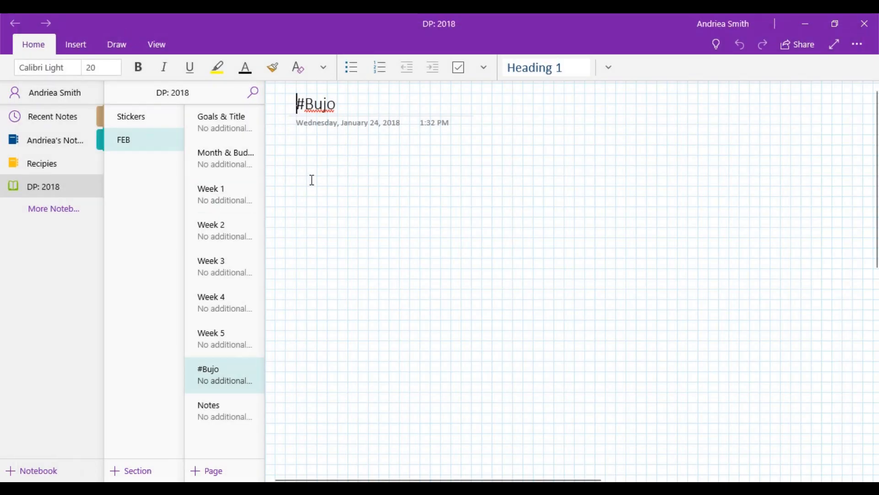
mouse_move(77, 107)
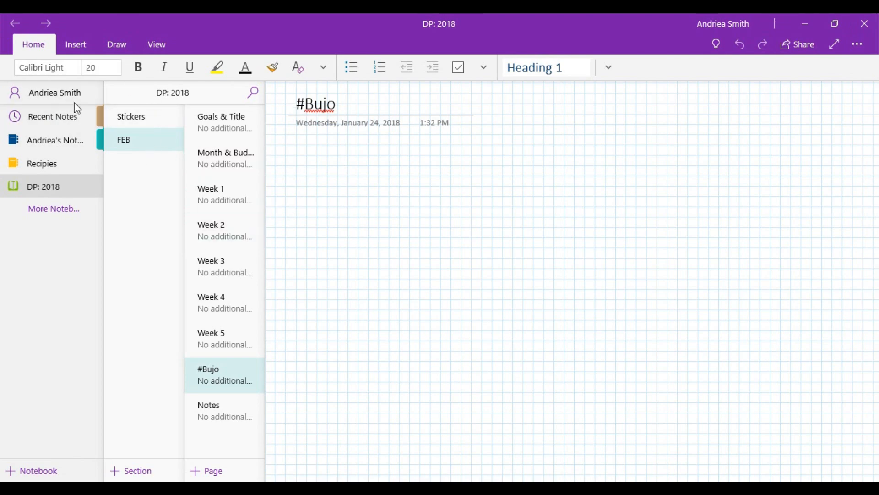
mouse_move(246, 67)
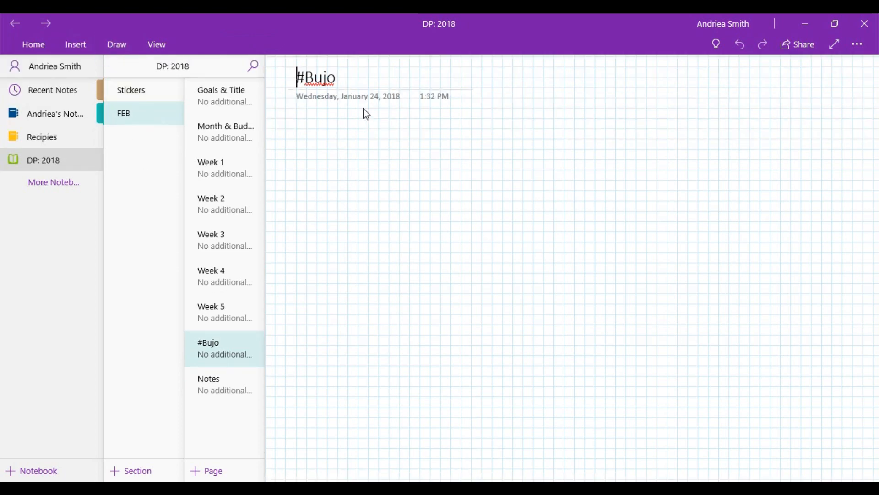
left_click(116, 45)
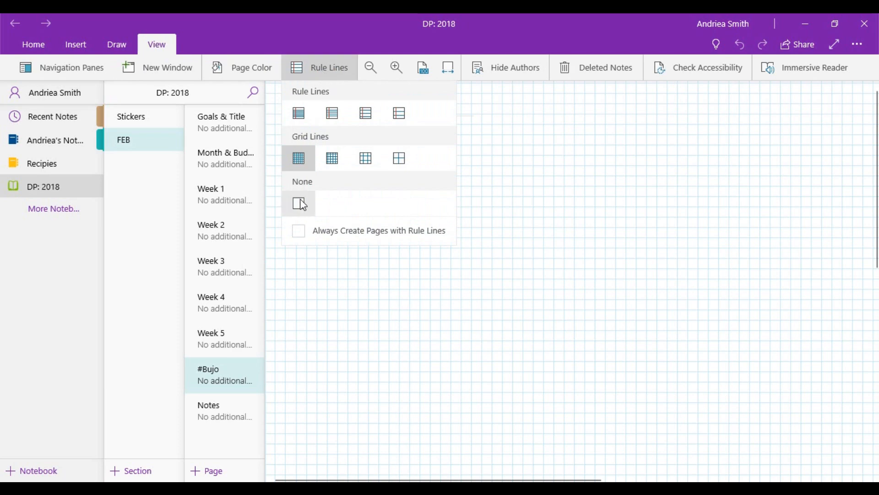
mouse_move(399, 113)
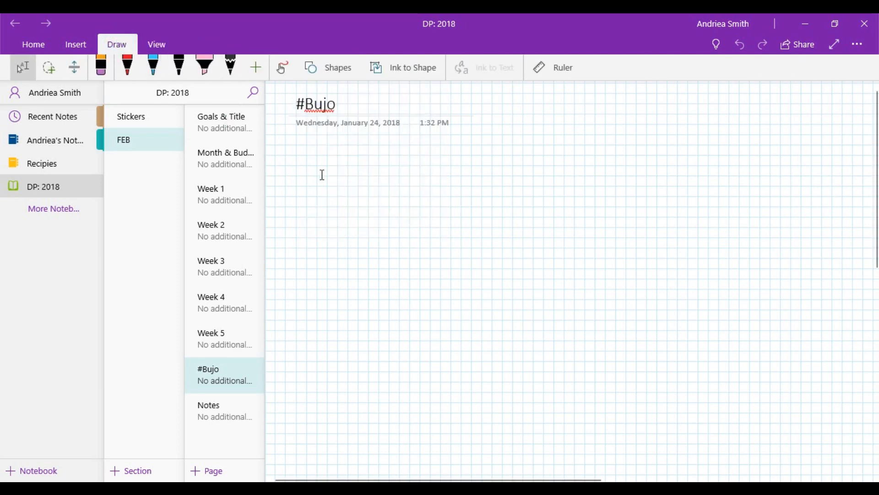
left_click(337, 67)
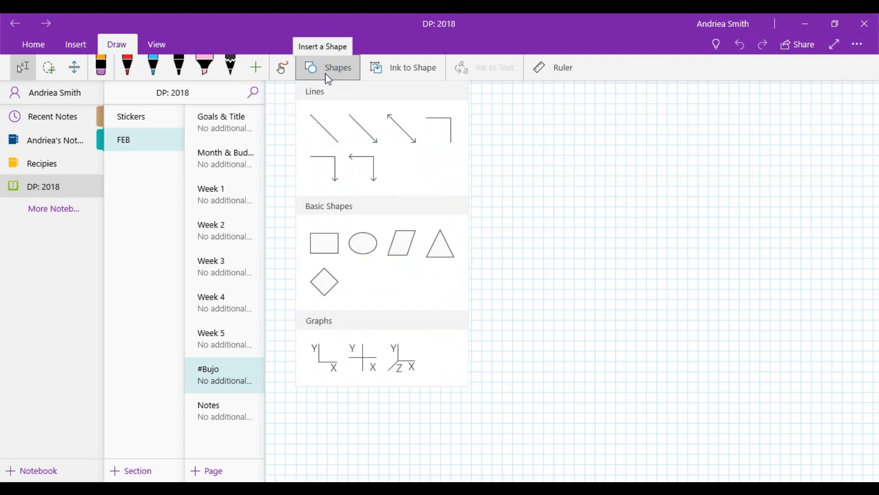
mouse_move(324, 243)
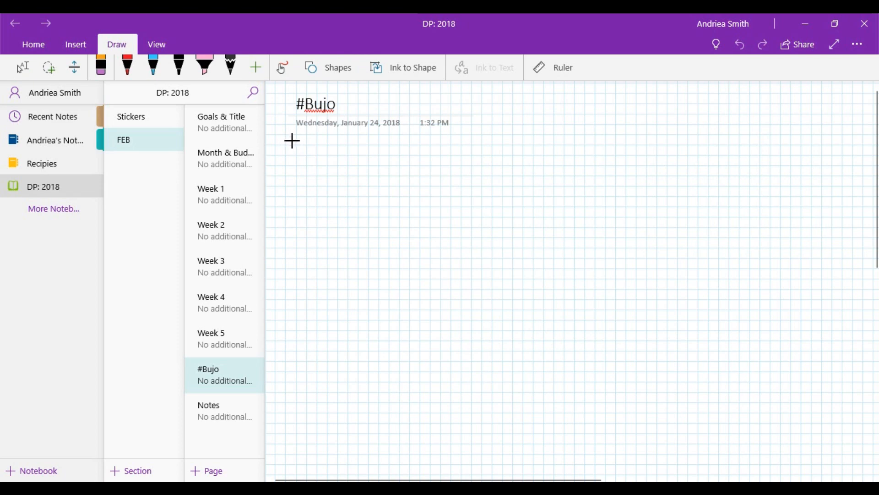
mouse_move(297, 145)
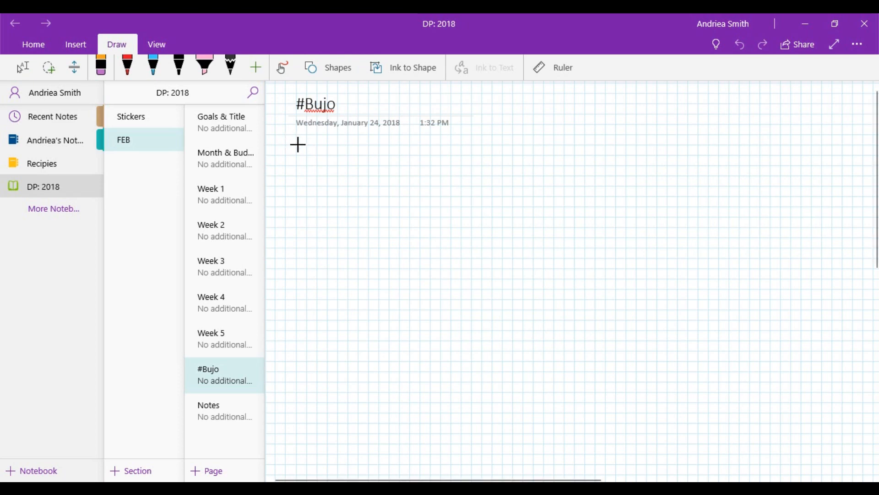
mouse_move(298, 168)
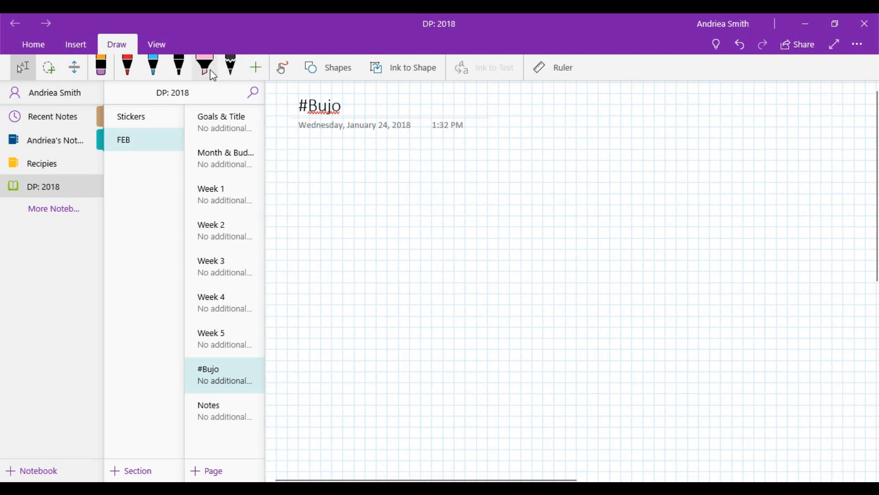
mouse_move(311, 157)
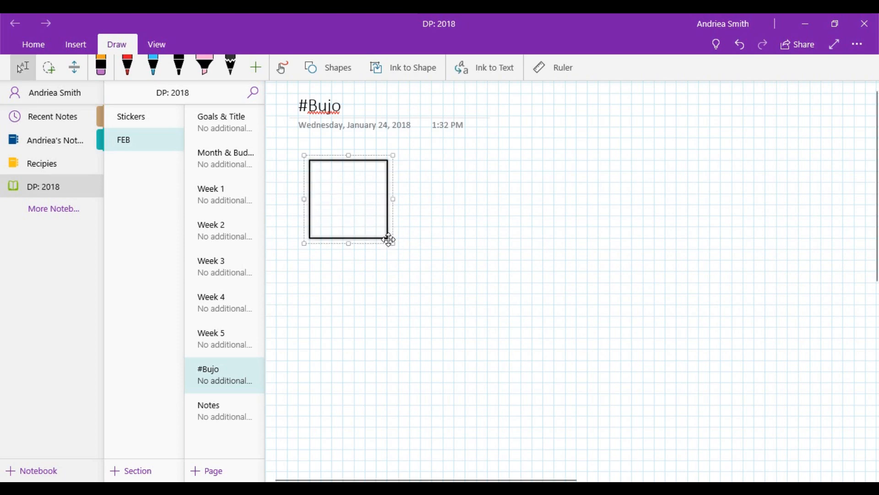
mouse_move(333, 269)
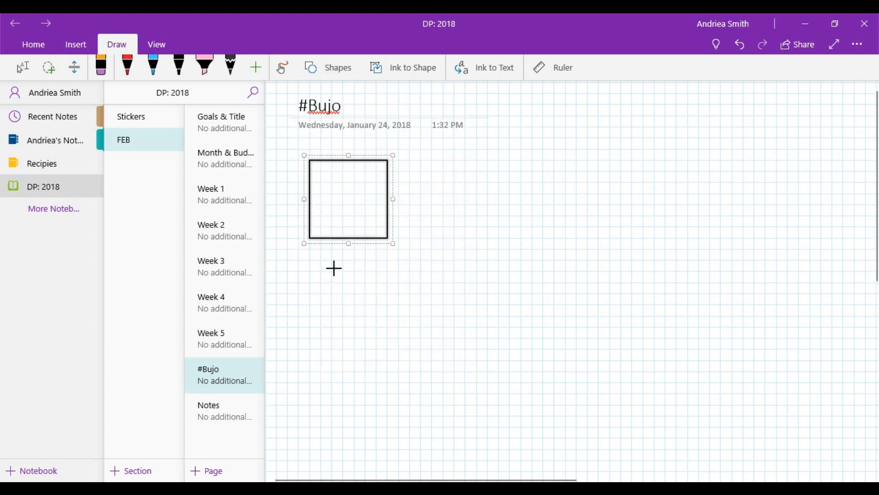
mouse_move(311, 250)
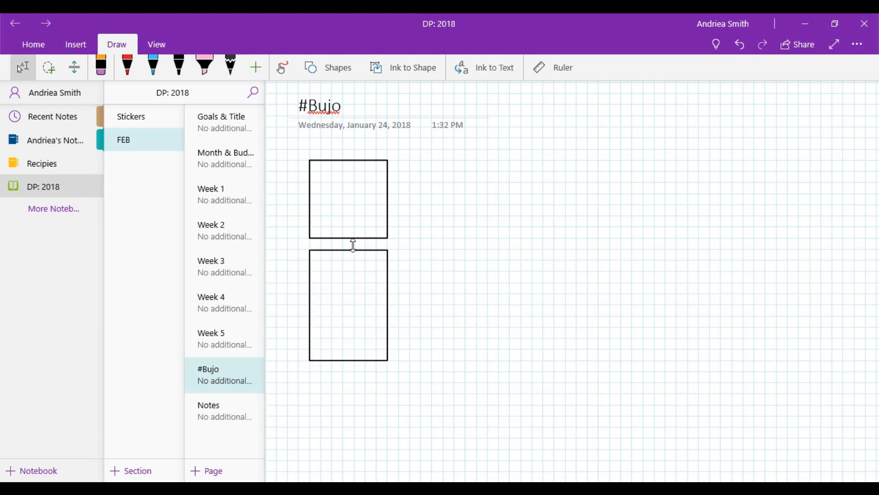
Shorten the lower box so the boxes stack neatly in the column
left_click(348, 304)
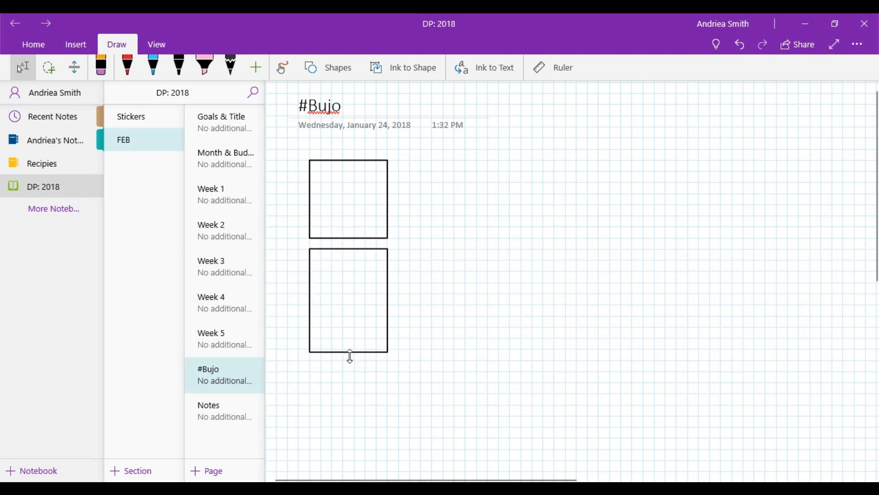
left_click(347, 299)
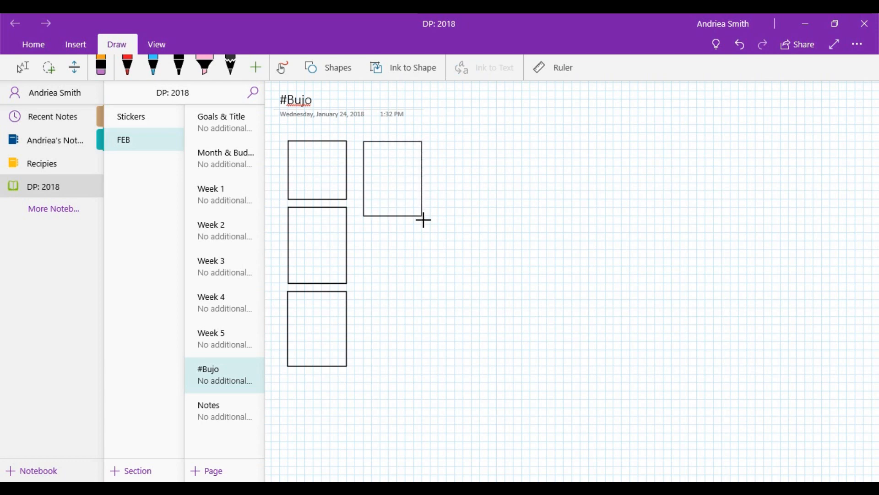
Place a copied box beside the squares and select it with the narrow strip
left_click(392, 179)
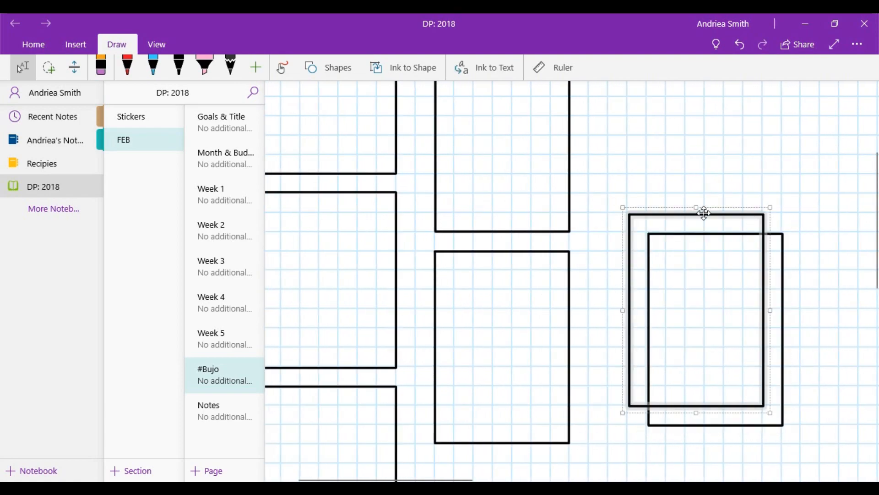
left_click(587, 244)
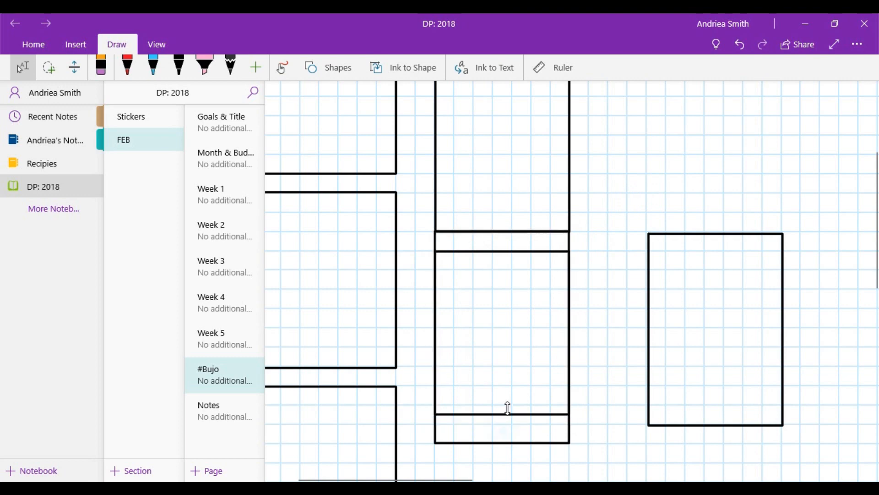
left_click(715, 328)
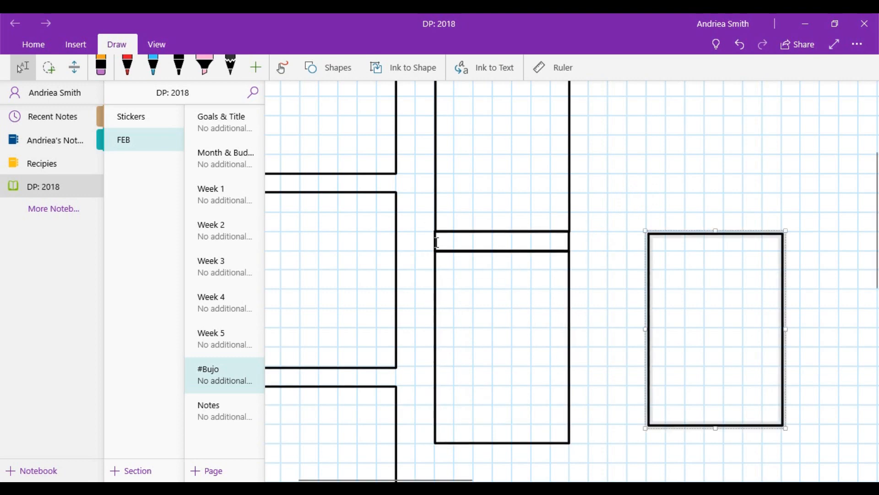
left_click(500, 241)
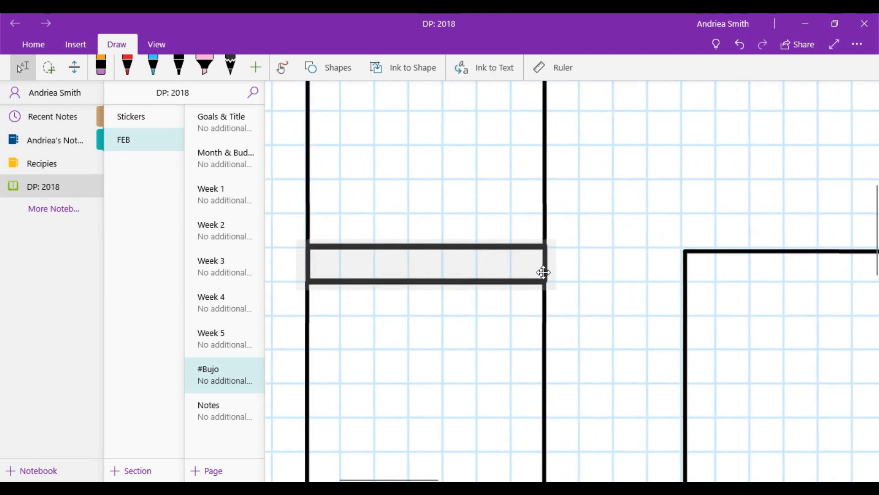
left_click(427, 264)
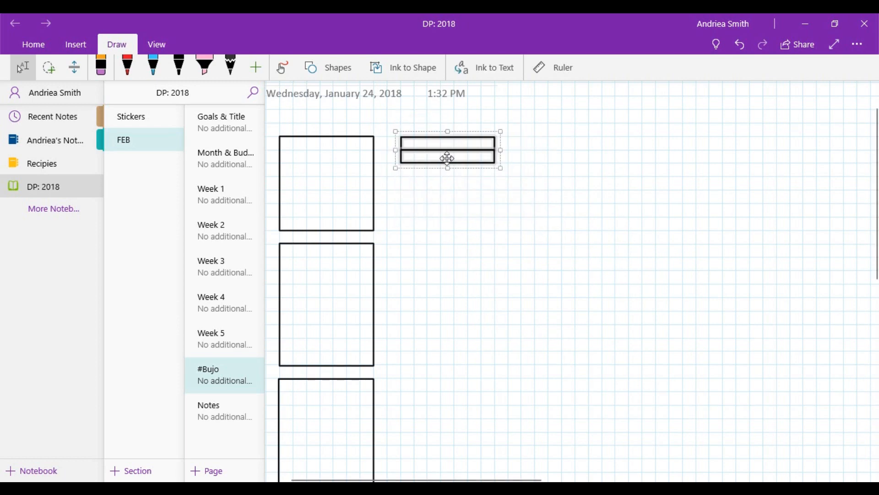
Group the two header bars and select the header-and-box section to copy
right_click(447, 157)
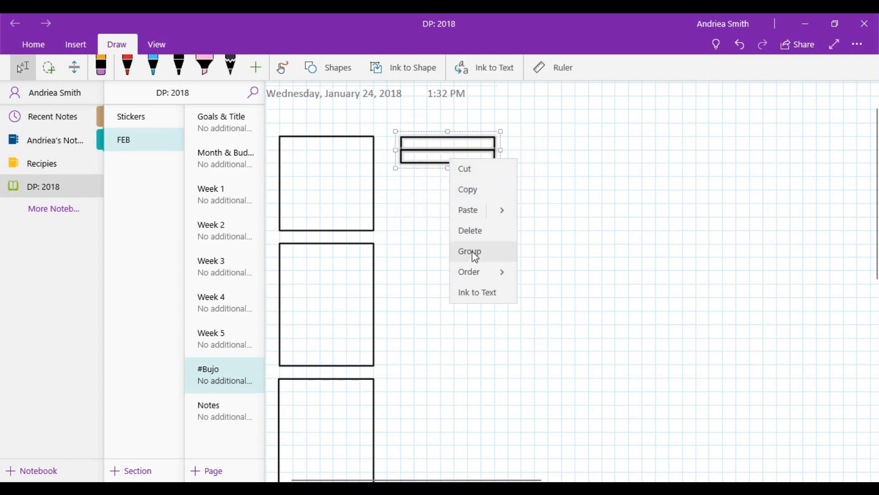
left_click(469, 251)
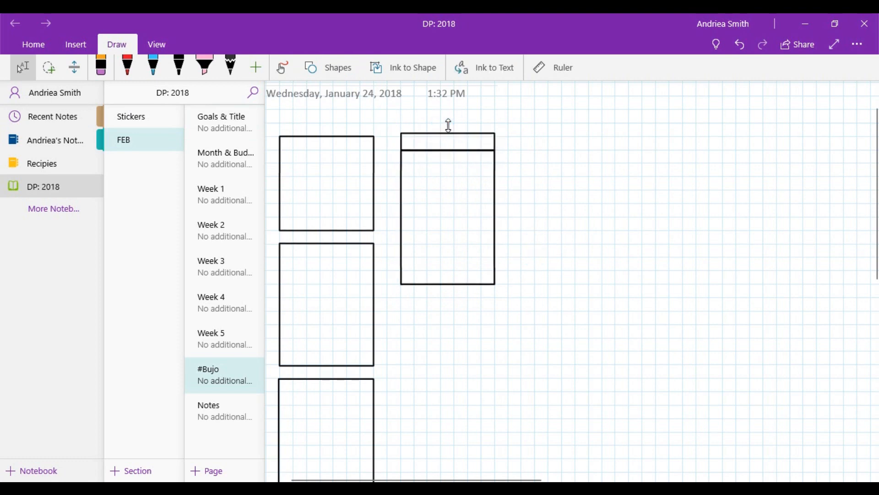
left_click(482, 148)
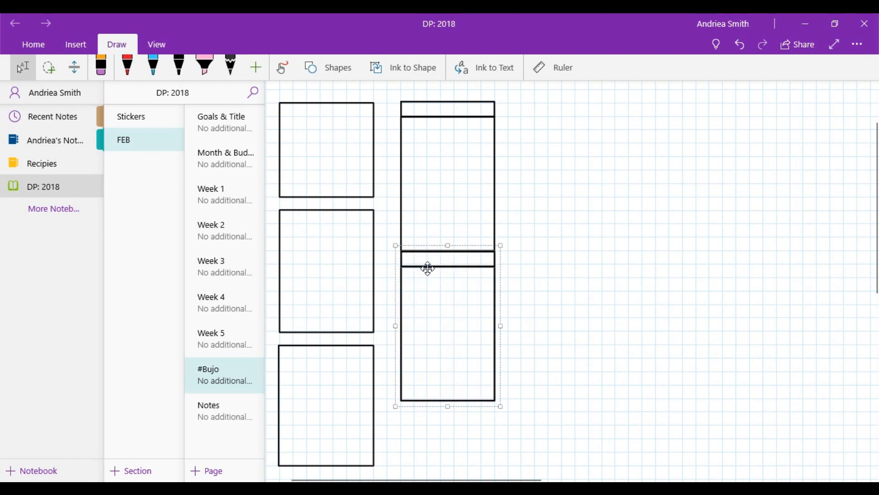
Group the four small squares and move the third day column into place
scroll("down", 3)
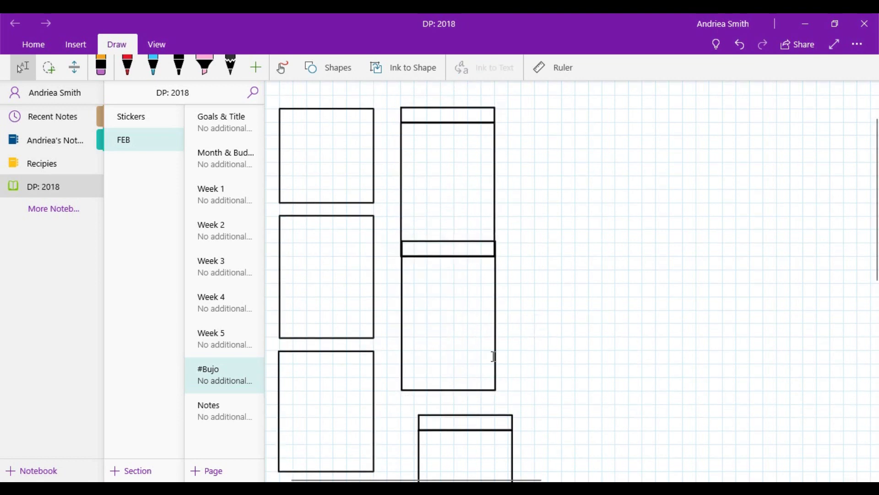
left_click(498, 425)
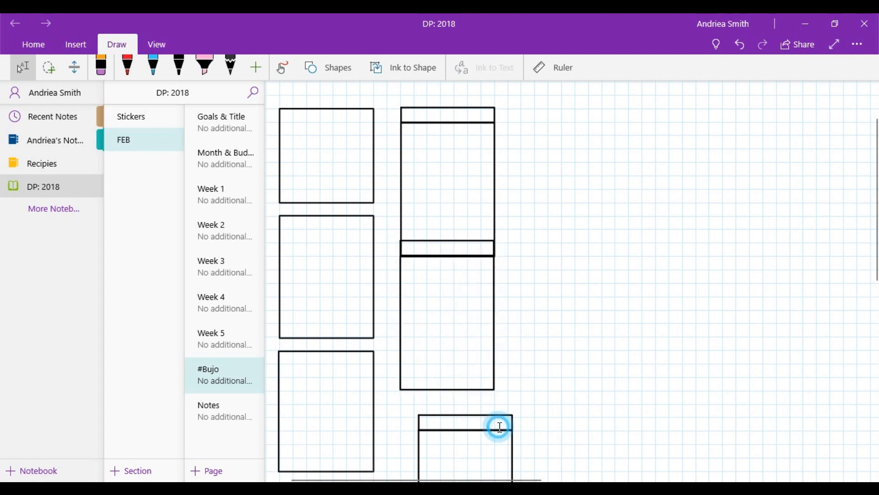
scroll("down", 3)
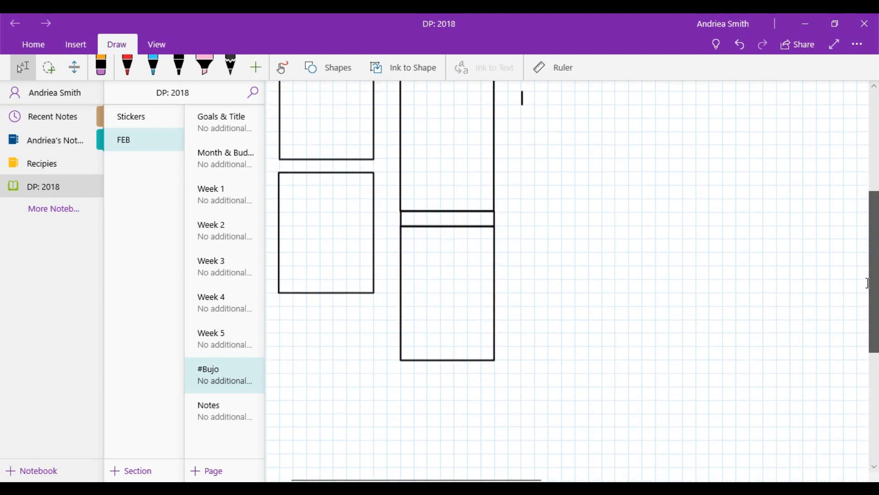
right_click(367, 286)
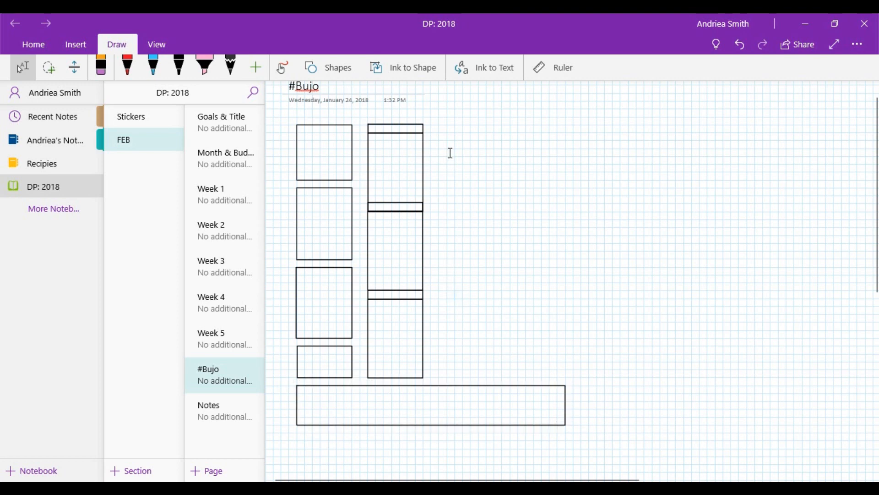
right_click(395, 251)
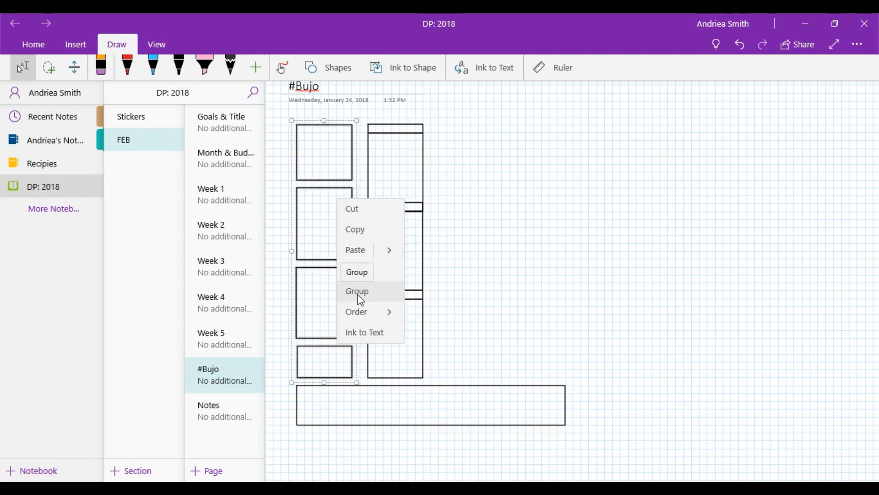
left_click(357, 290)
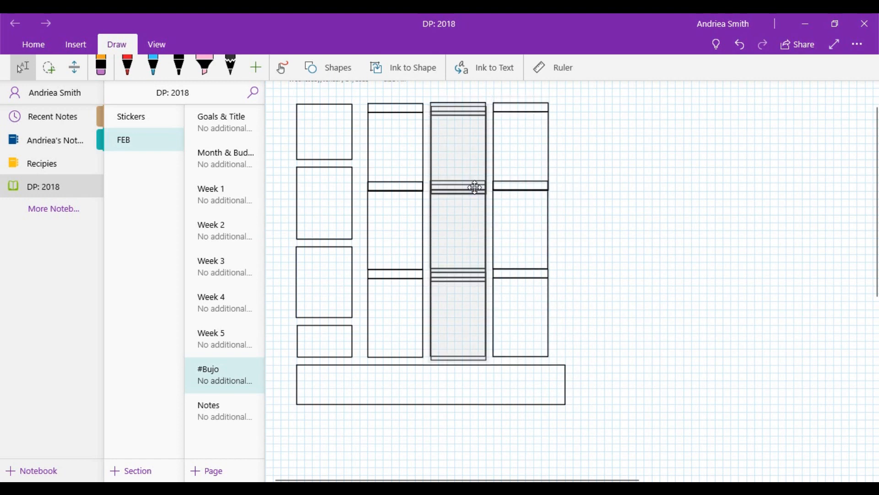
left_click(520, 187)
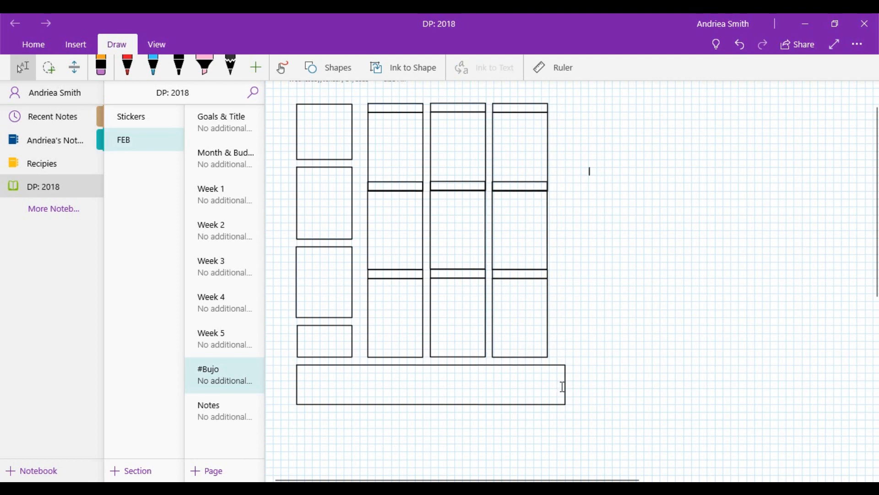
Copy the day columns and the left notes box over to the right page
right_click(431, 384)
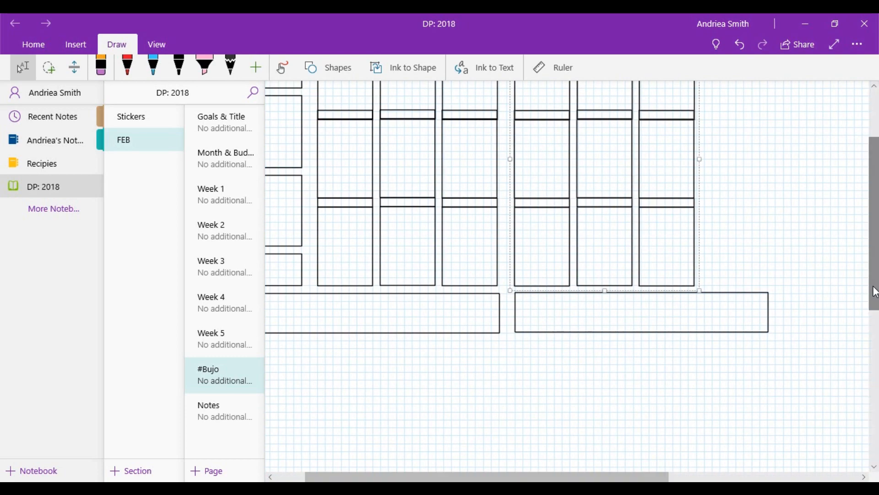
scroll("up", 3)
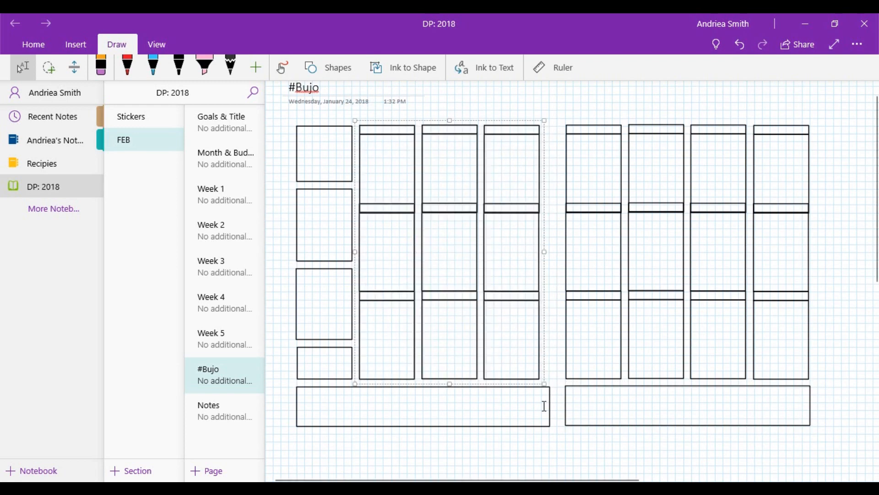
left_click(417, 406)
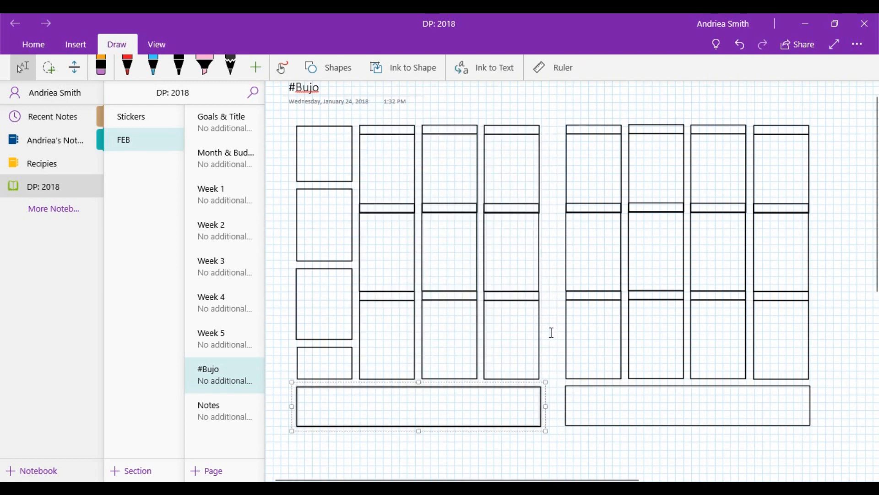
left_click(554, 357)
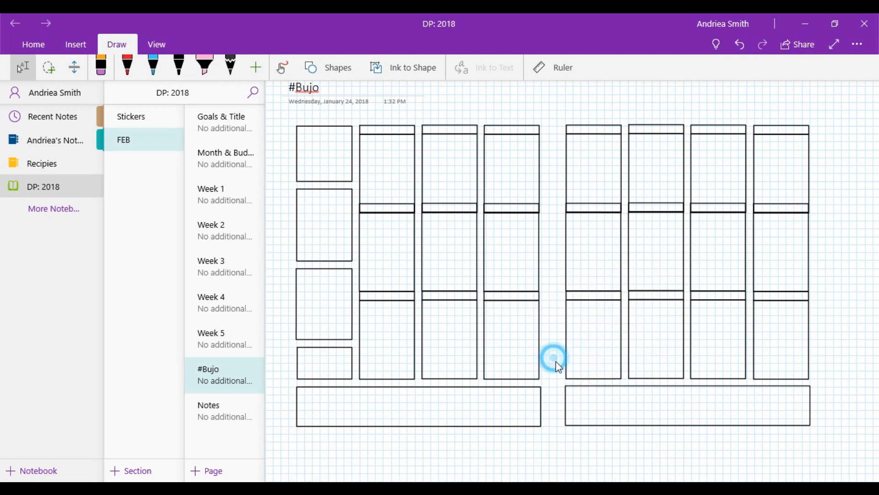
Handwrite the February dates 1–28 and highlight the 25–28 row in pink
right_click(554, 358)
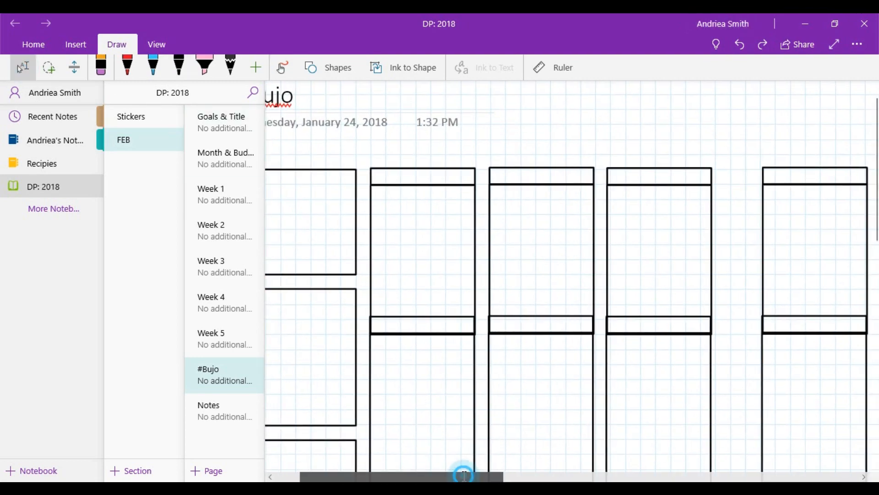
scroll("right", 3)
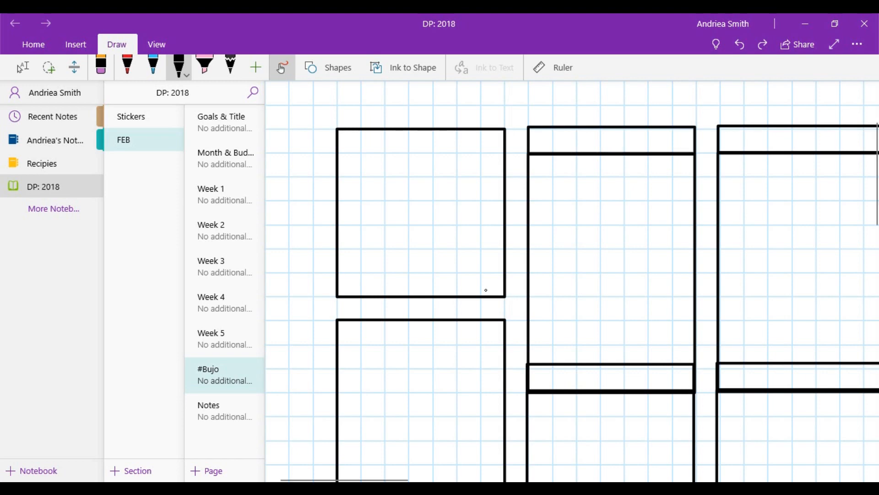
mouse_move(477, 264)
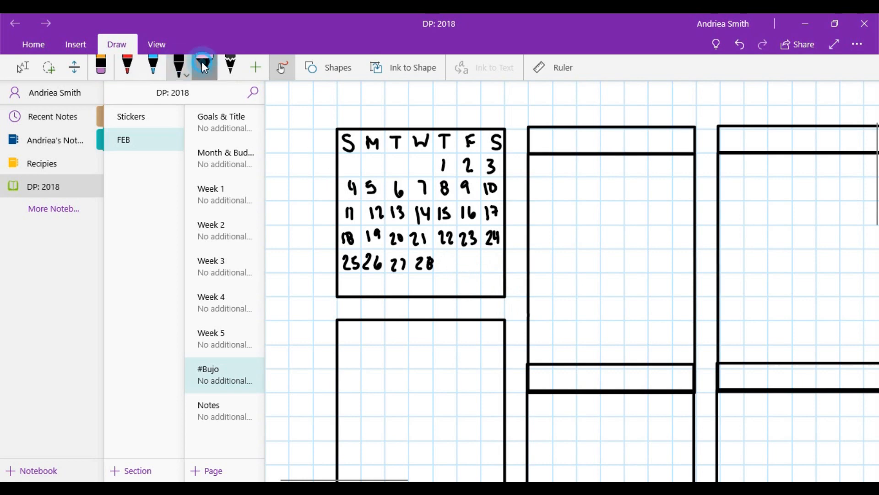
left_click(204, 66)
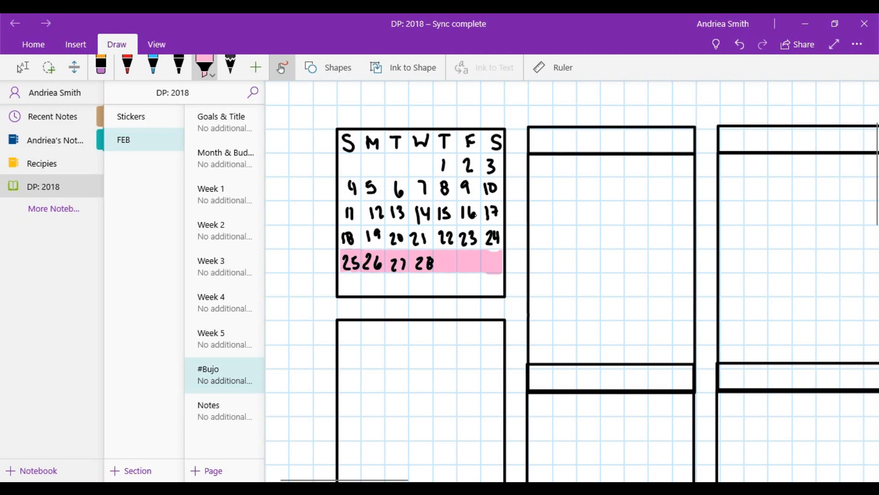
left_click(23, 67)
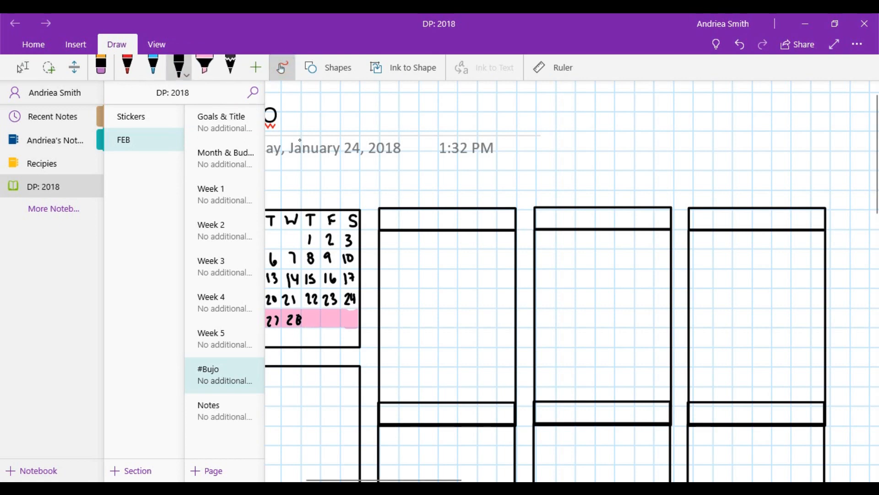
Write MON 26, TUE 27, WED 28 thickly and highlight header bars light and bright green
left_click(179, 72)
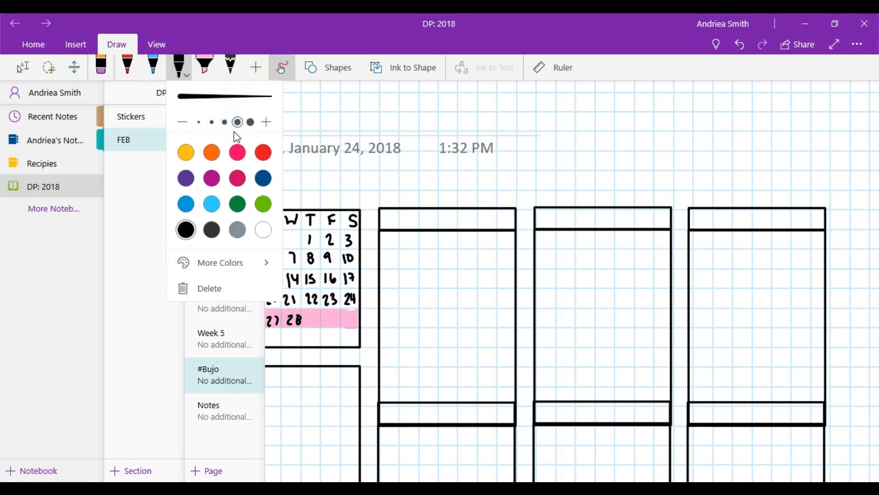
left_click(402, 183)
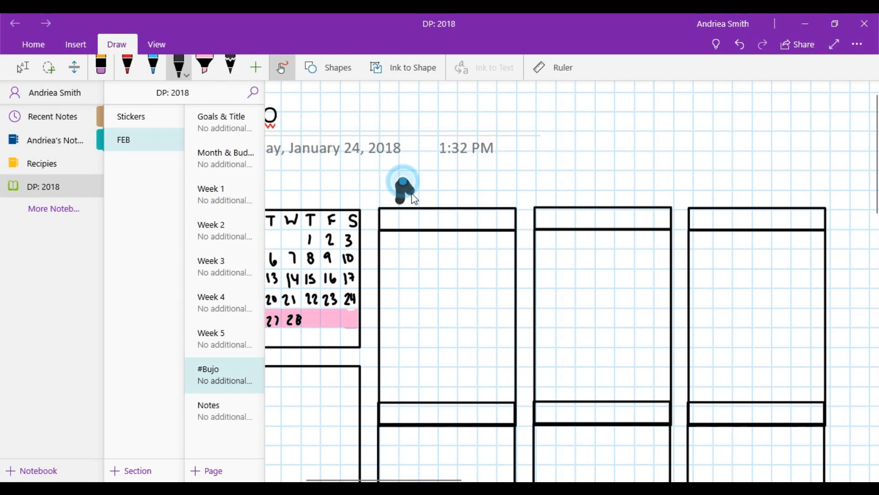
mouse_move(188, 76)
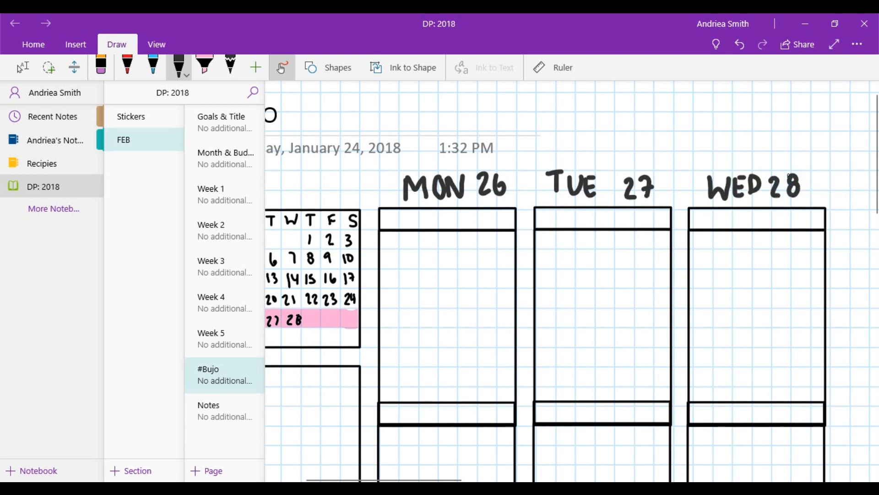
left_click(204, 67)
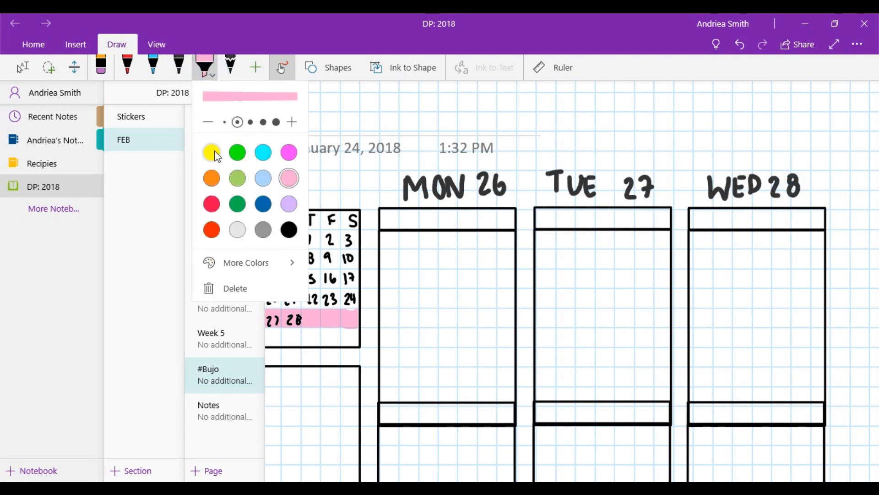
left_click(236, 178)
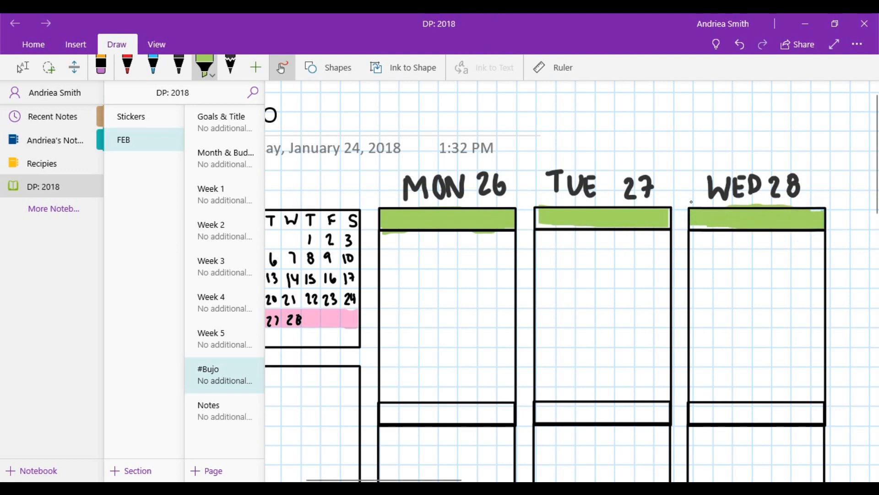
scroll("down", 3)
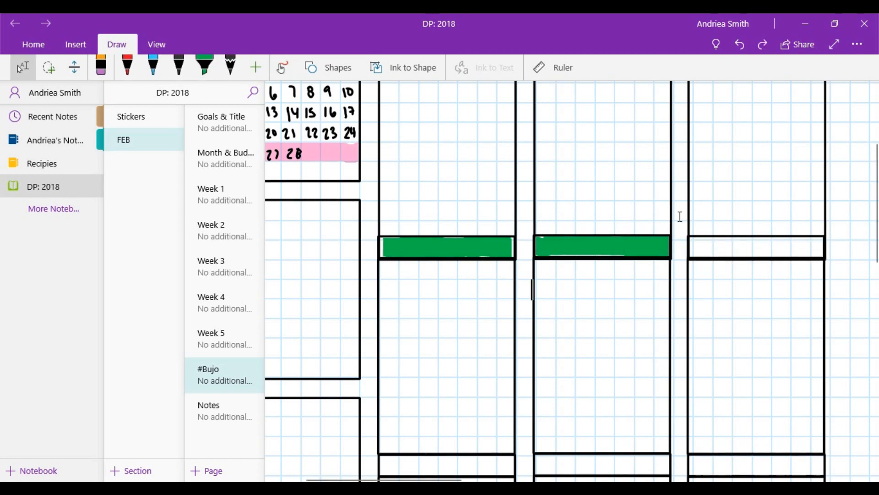
left_click(694, 248)
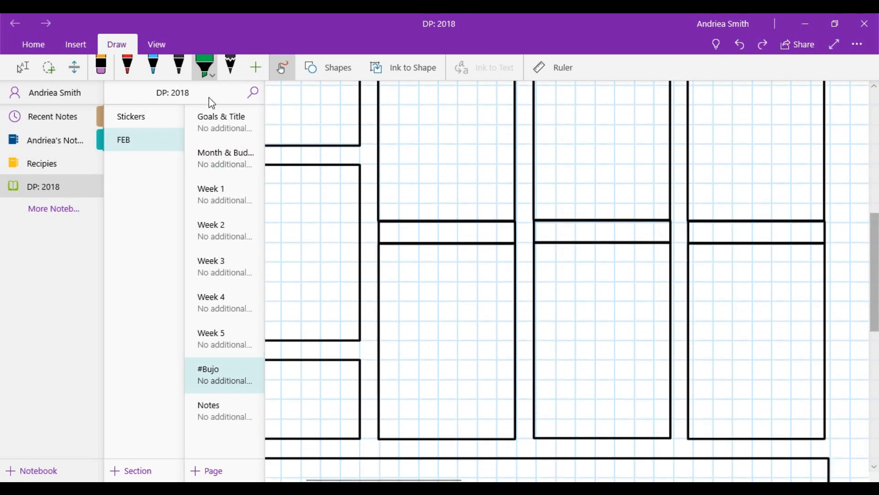
left_click(212, 74)
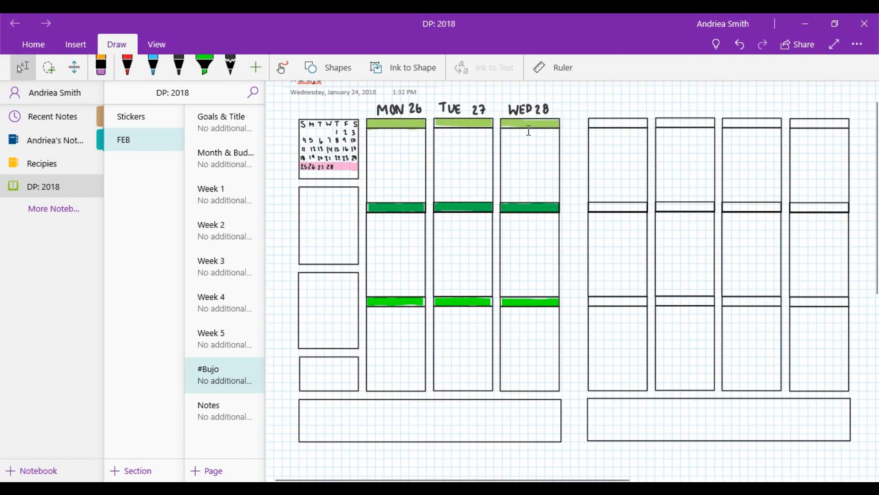
mouse_move(243, 409)
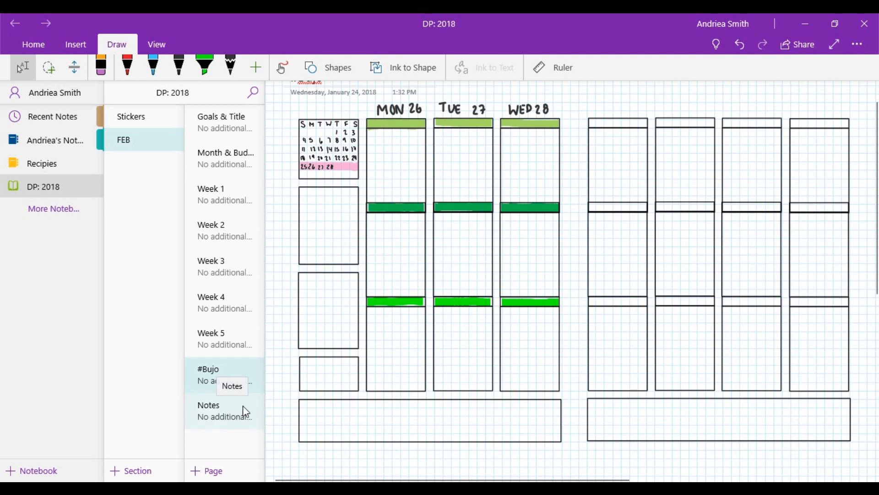
mouse_move(259, 394)
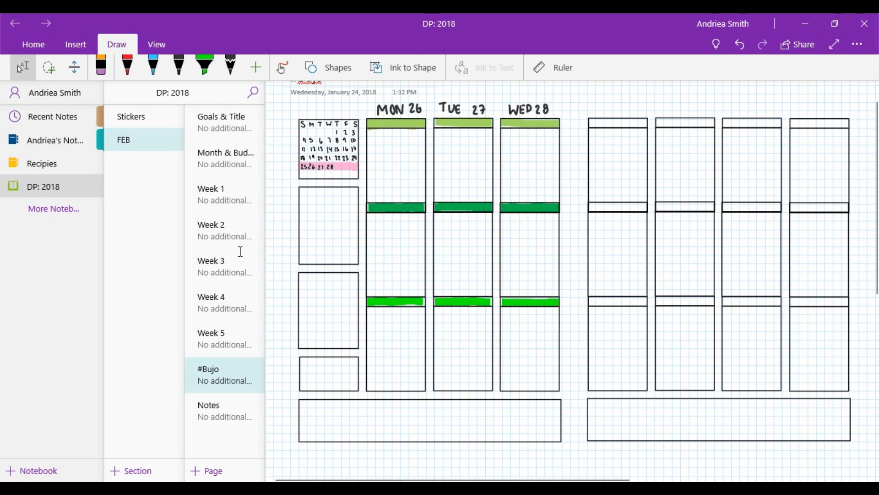
Open a new FEB page and draw a horizontal line near the top
left_click(216, 409)
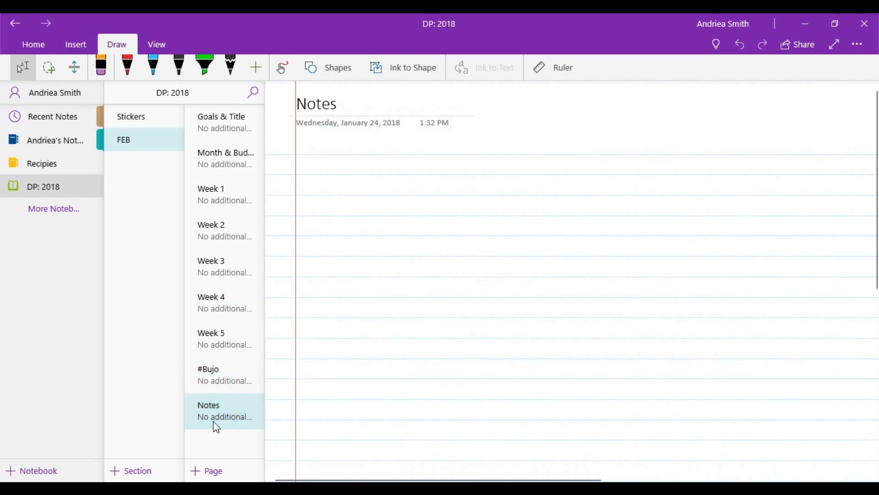
left_click(212, 470)
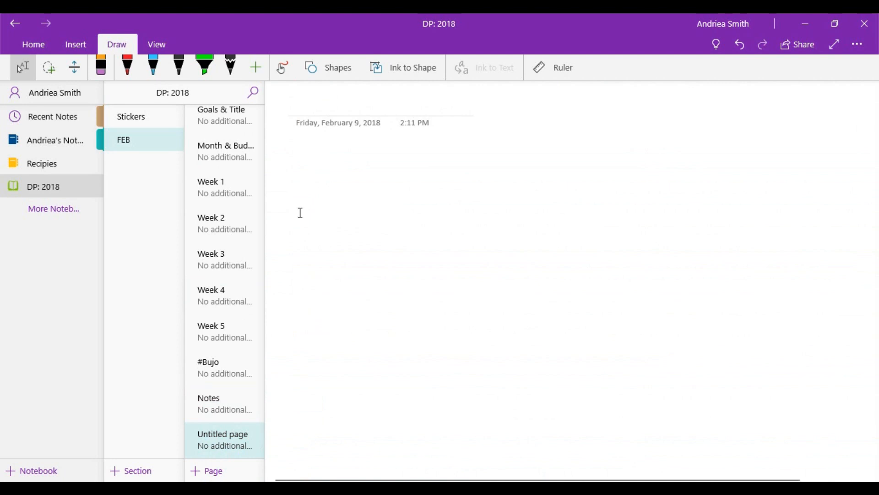
left_click(337, 68)
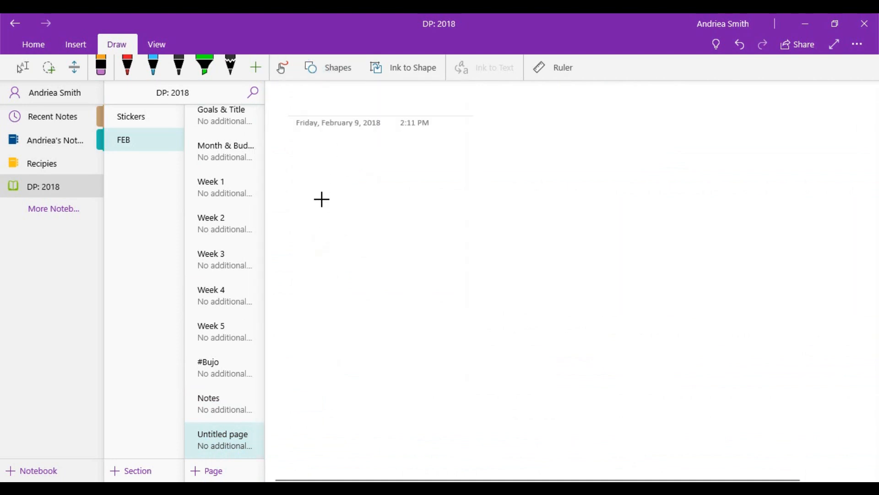
left_click(337, 67)
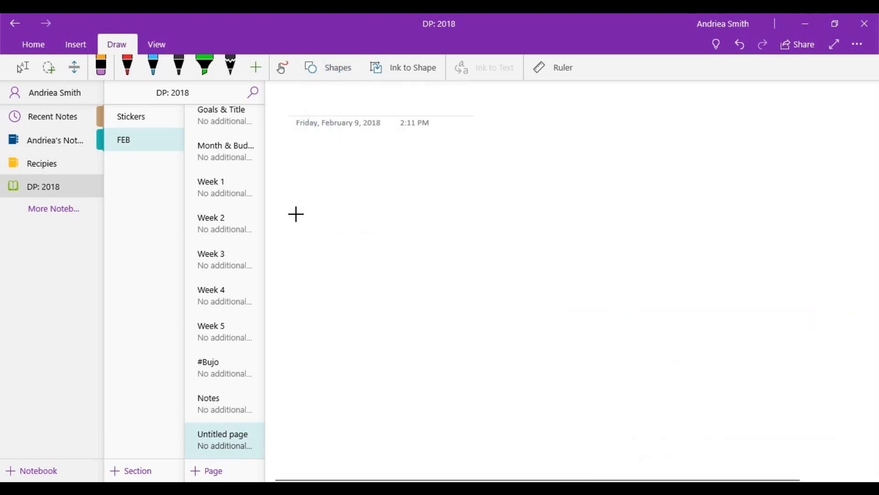
left_click_drag(294, 212, 388, 200)
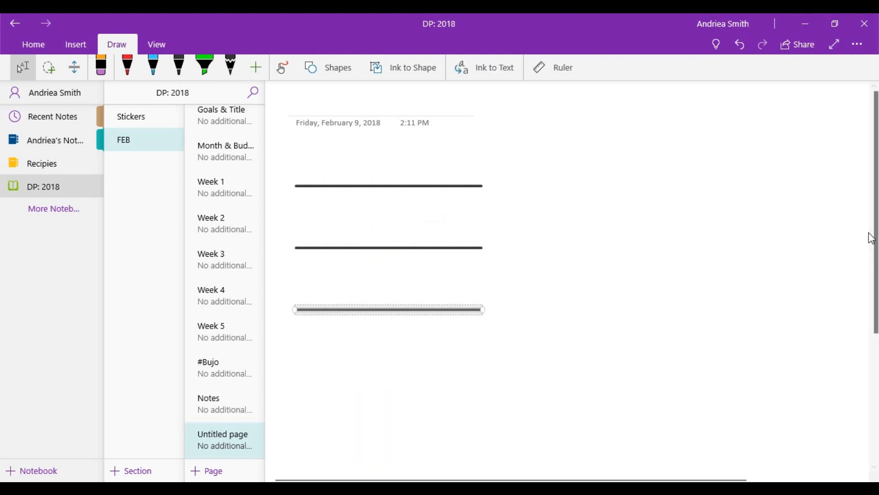
Copy and paste the line repeatedly to stack six evenly spaced lines
right_click(387, 309)
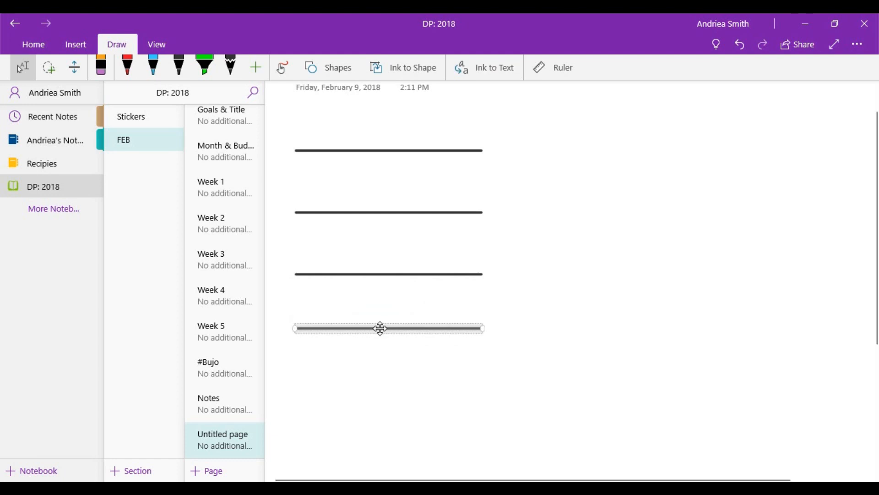
right_click(388, 328)
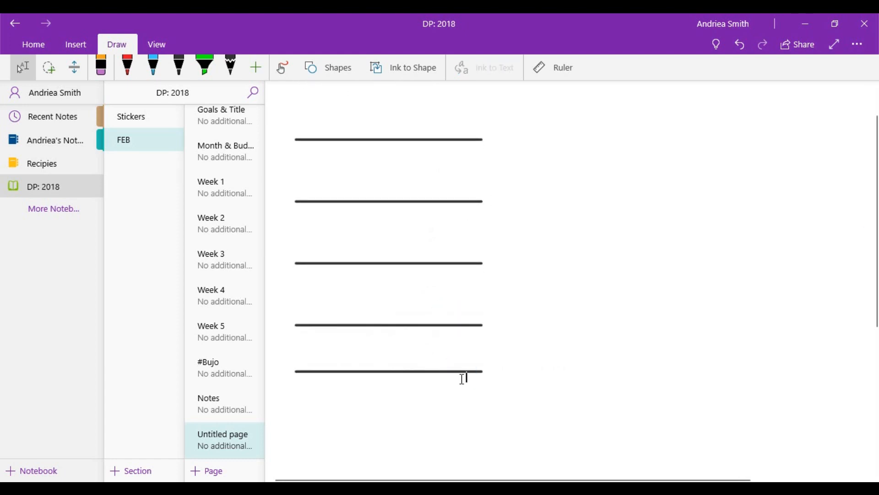
left_click(388, 371)
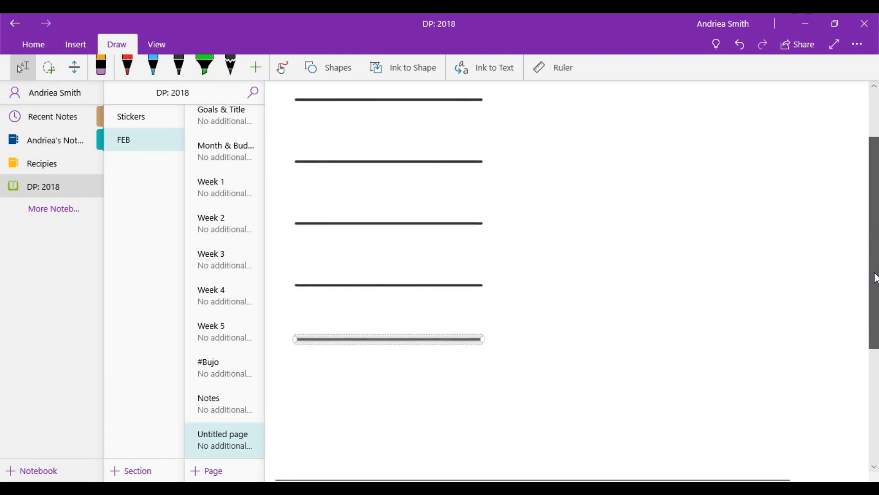
right_click(388, 339)
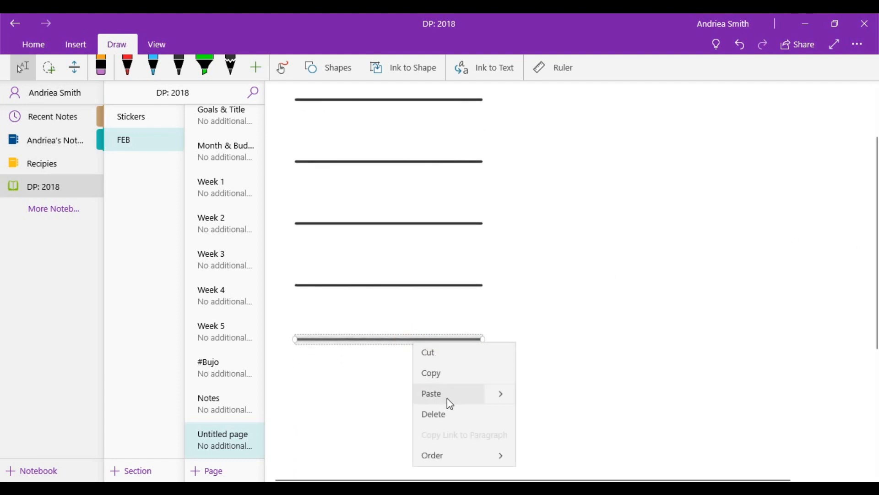
left_click(432, 393)
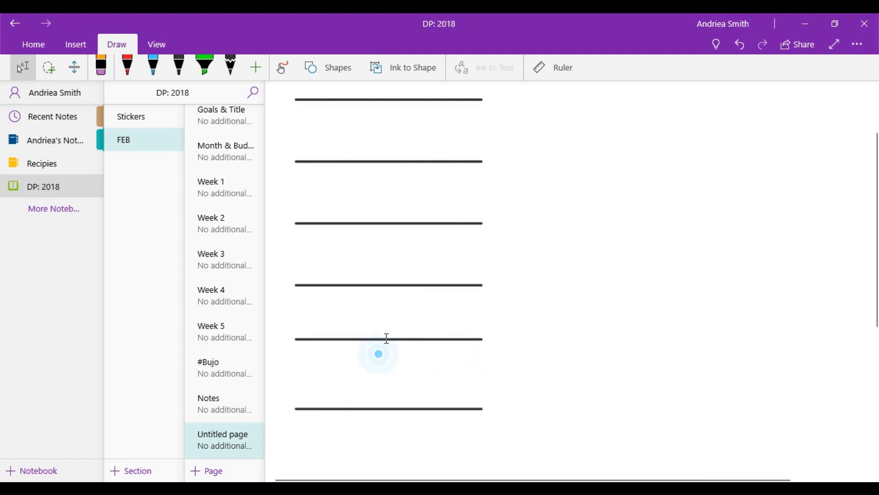
left_click(387, 338)
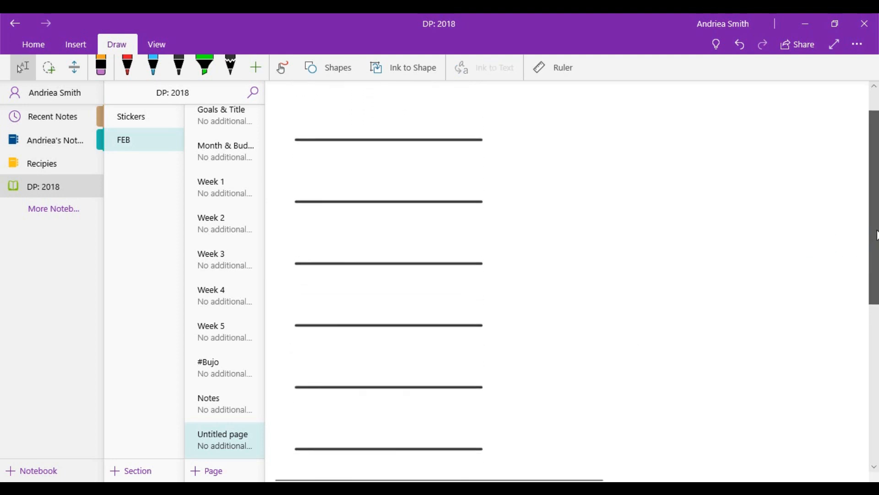
Remove a stray vertical line and draw a tall rectangle beside the lines
left_click(338, 67)
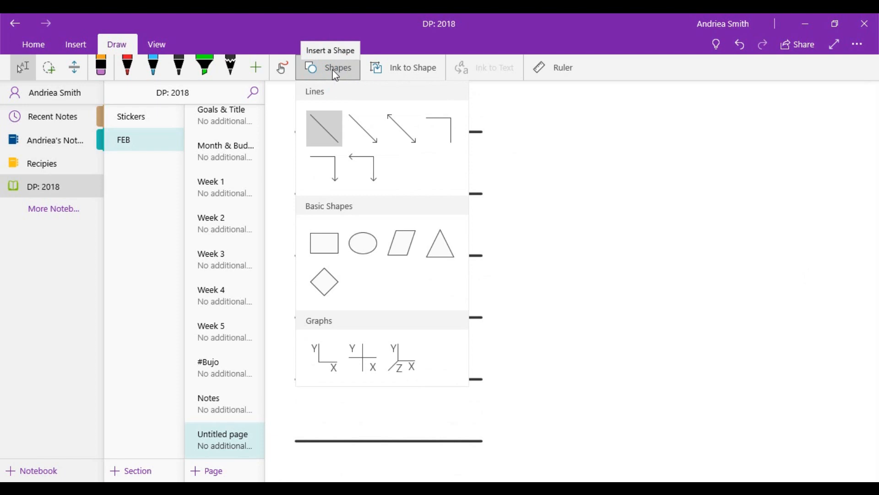
left_click(362, 357)
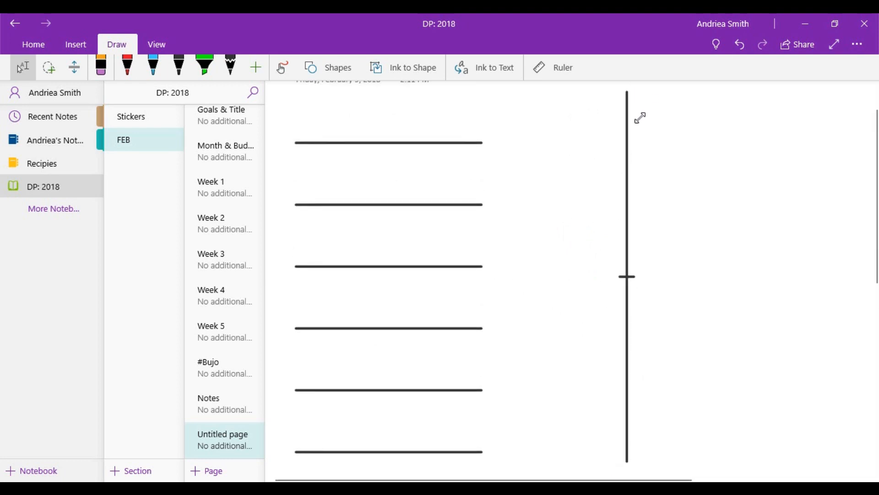
left_click(627, 224)
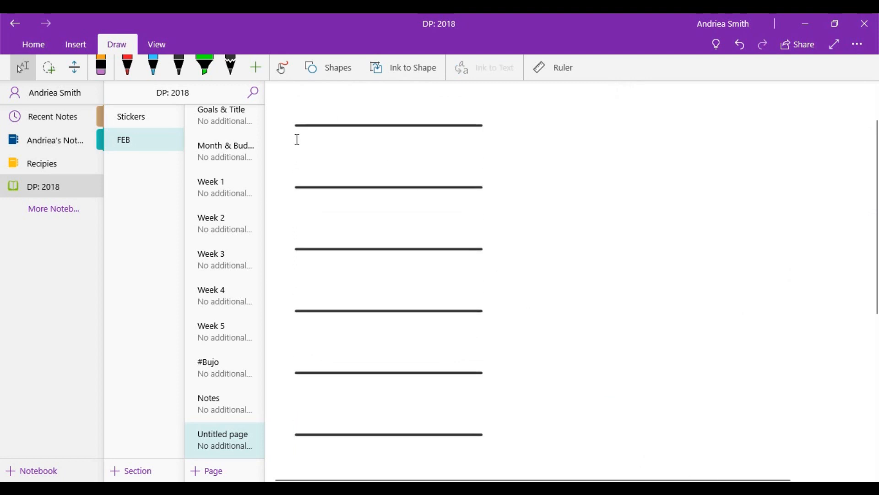
left_click(338, 68)
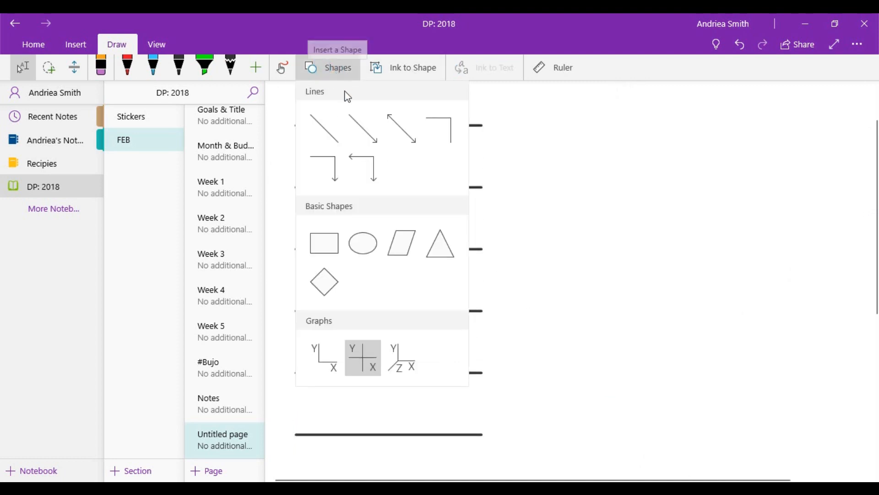
mouse_move(324, 358)
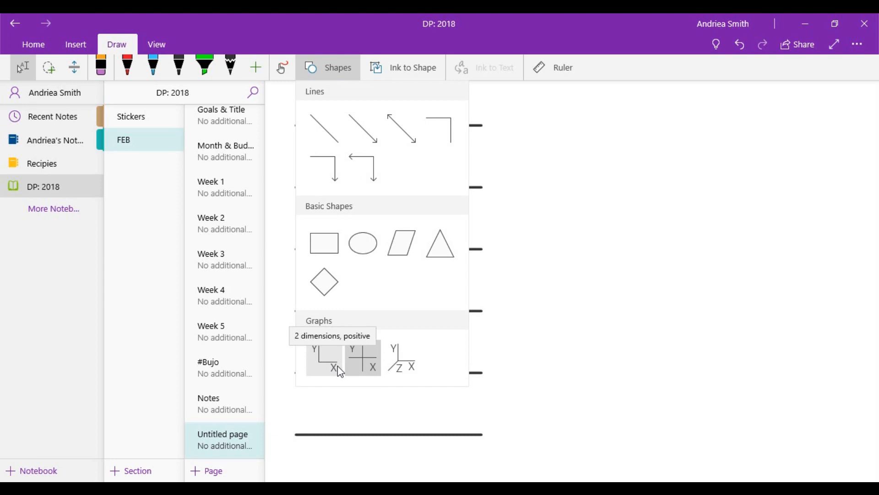
mouse_move(440, 128)
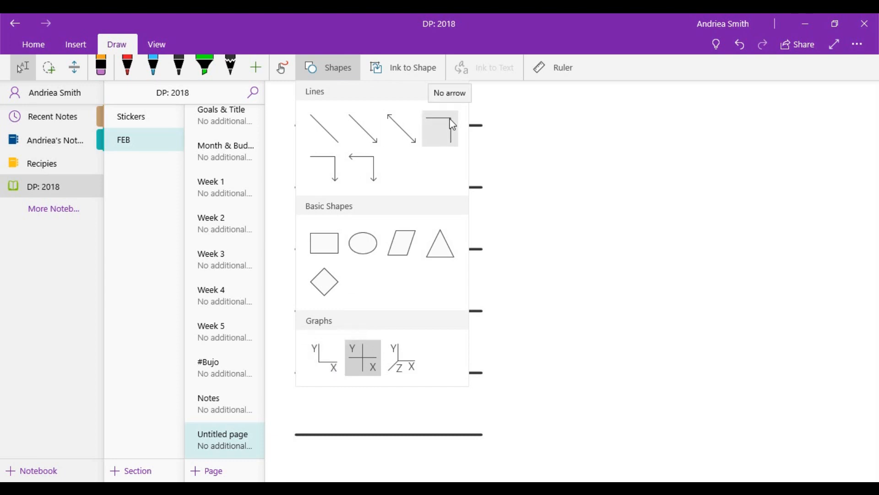
mouse_move(324, 242)
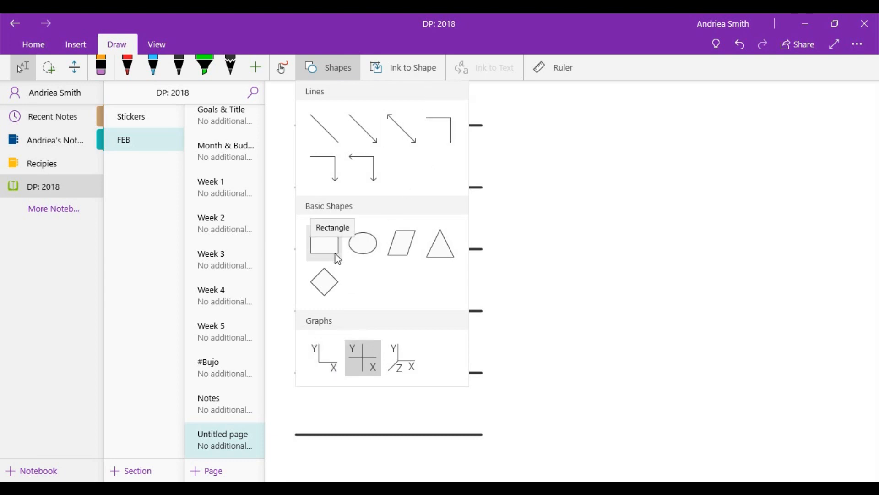
left_click(329, 66)
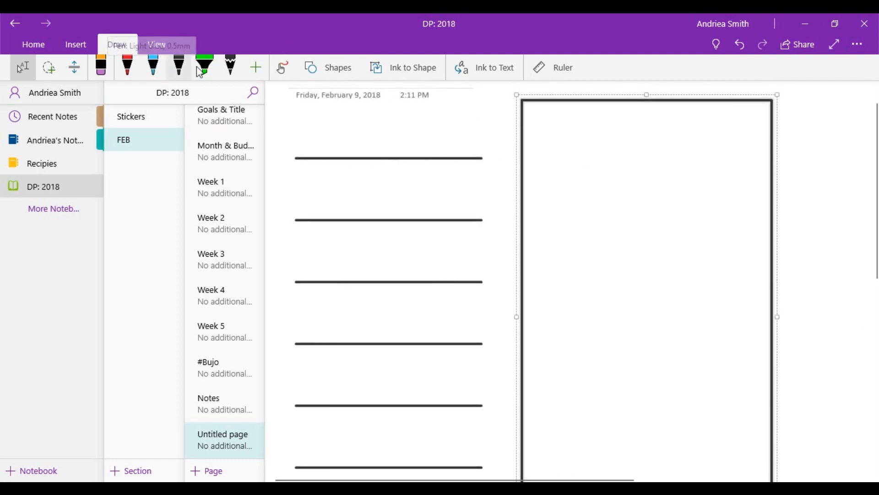
Give the tall box a thinner outline and choose light blue ink
left_click(179, 67)
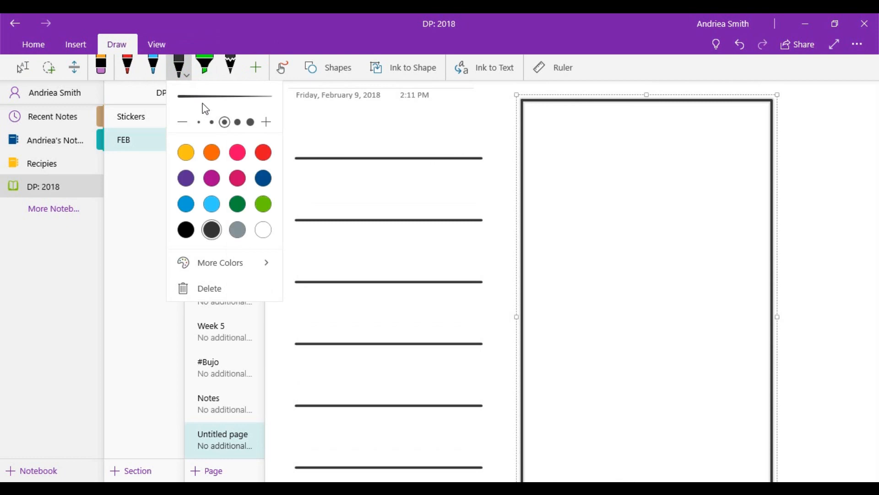
left_click(152, 68)
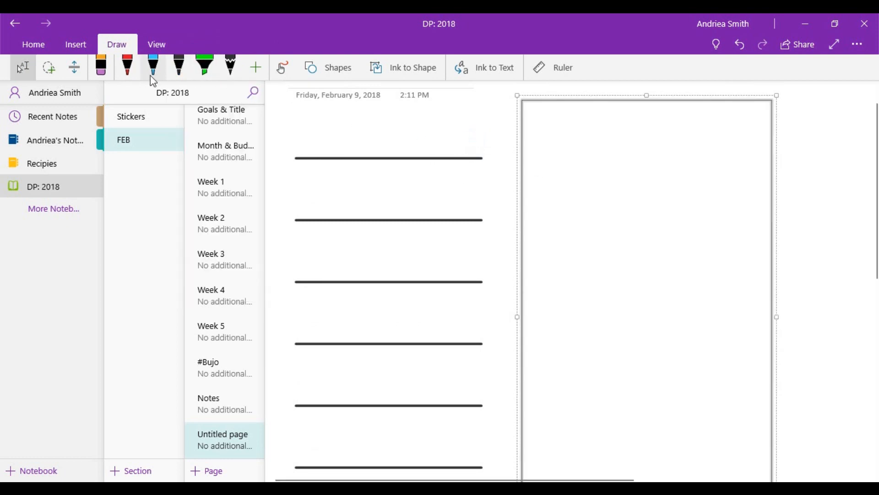
left_click(161, 75)
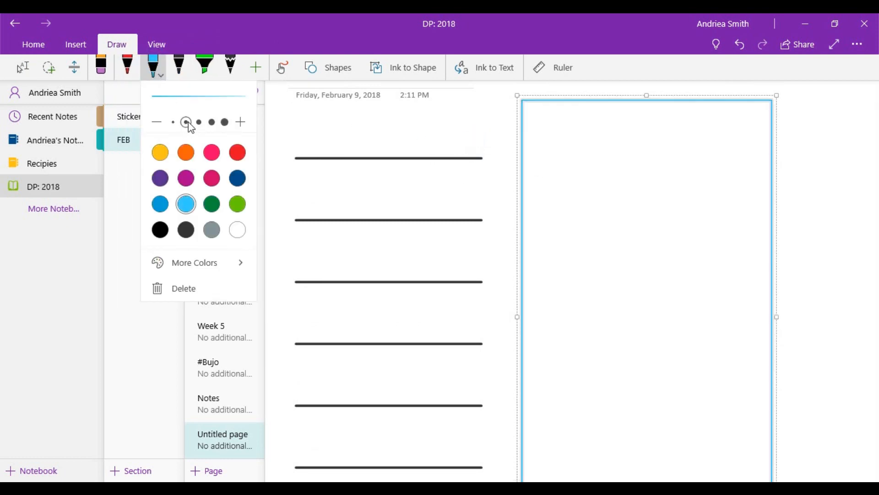
left_click(282, 67)
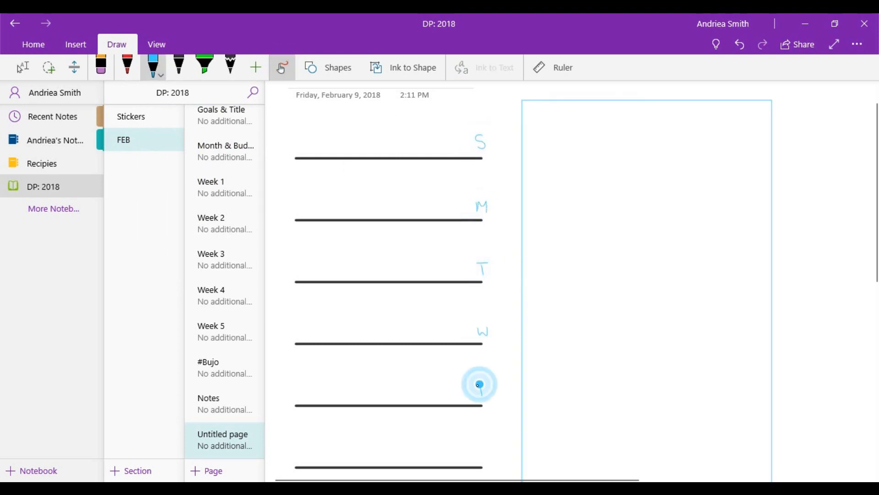
Remove the trial day initials and return to the Select tool
left_click(480, 385)
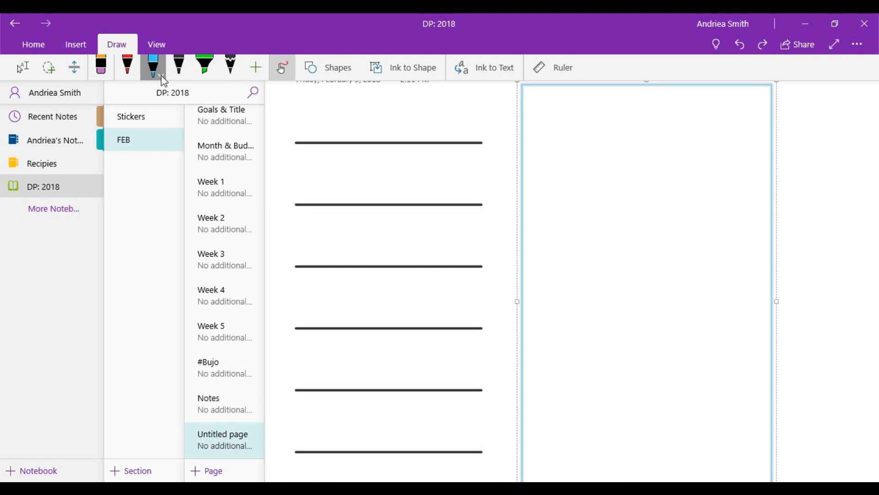
left_click(179, 67)
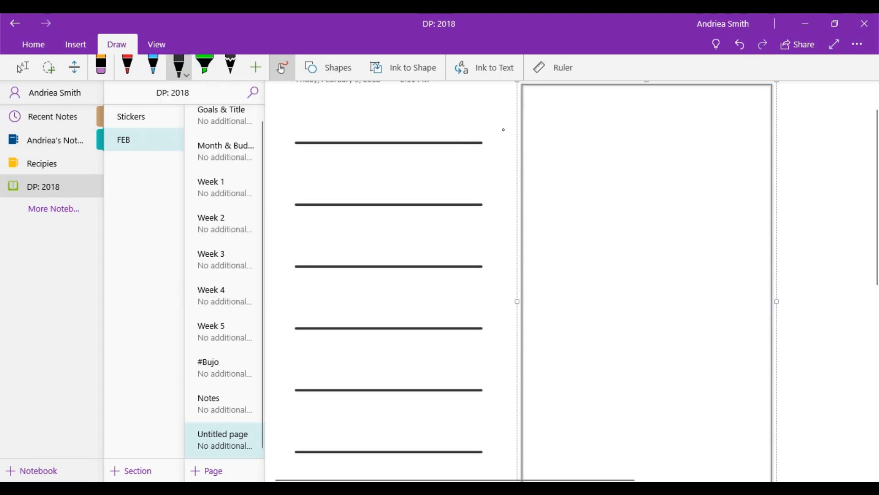
left_click(23, 67)
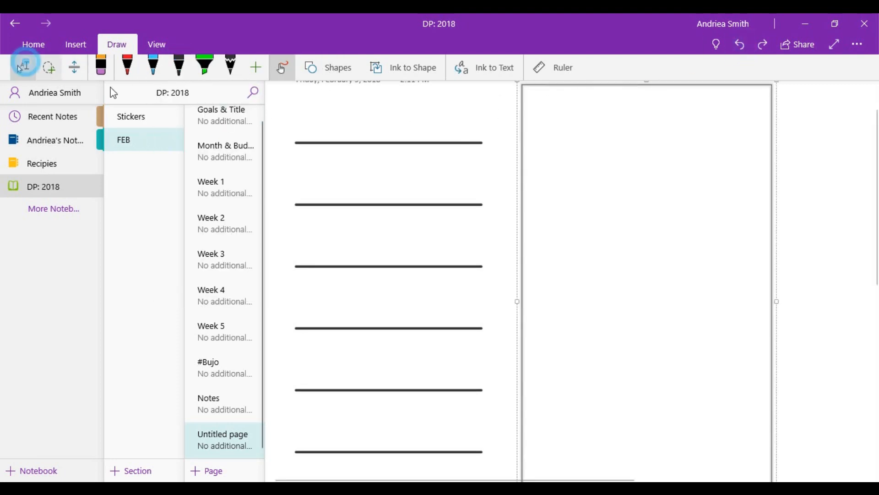
left_click(153, 67)
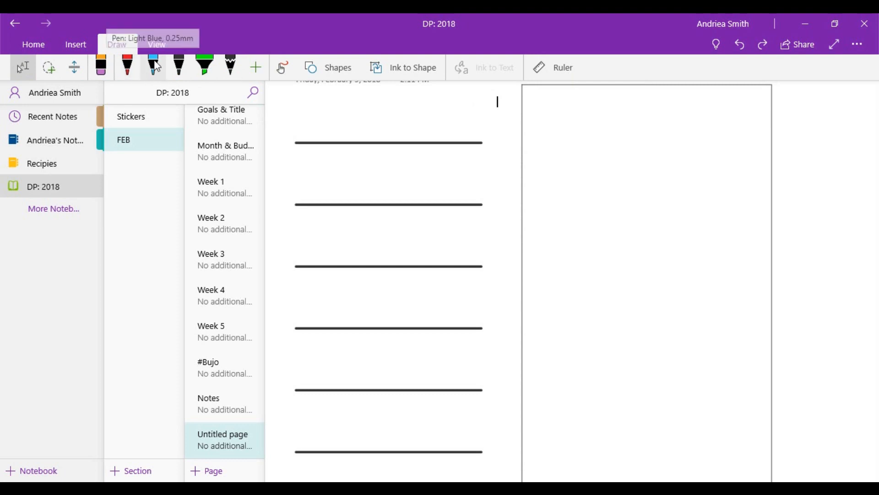
Switch the pen ink and undo the stray red letter strokes beside the day lines
left_click(127, 67)
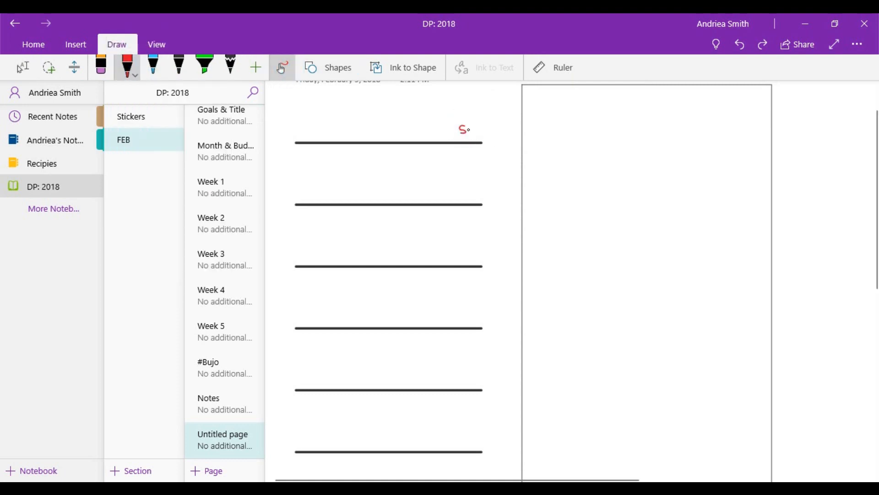
left_click(739, 44)
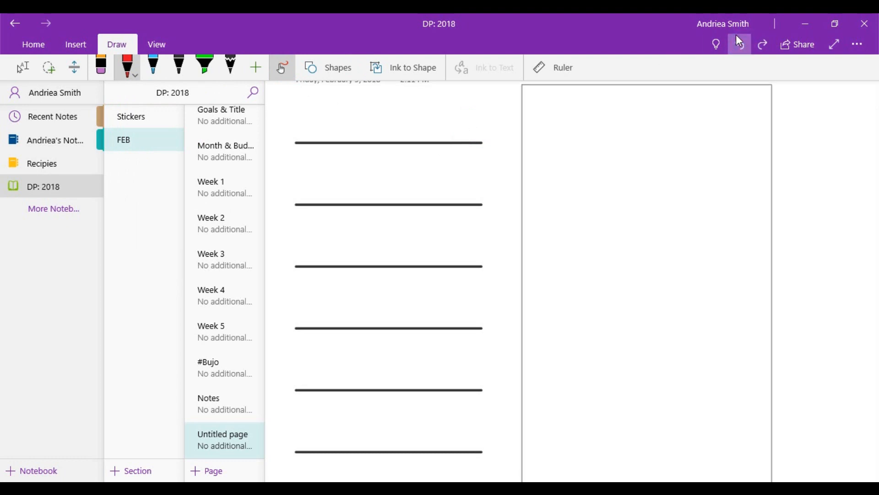
mouse_move(740, 44)
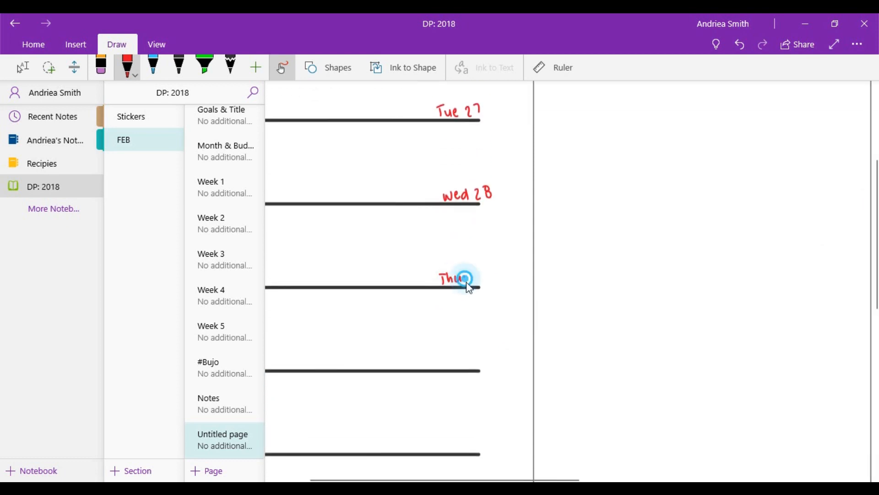
left_click(739, 45)
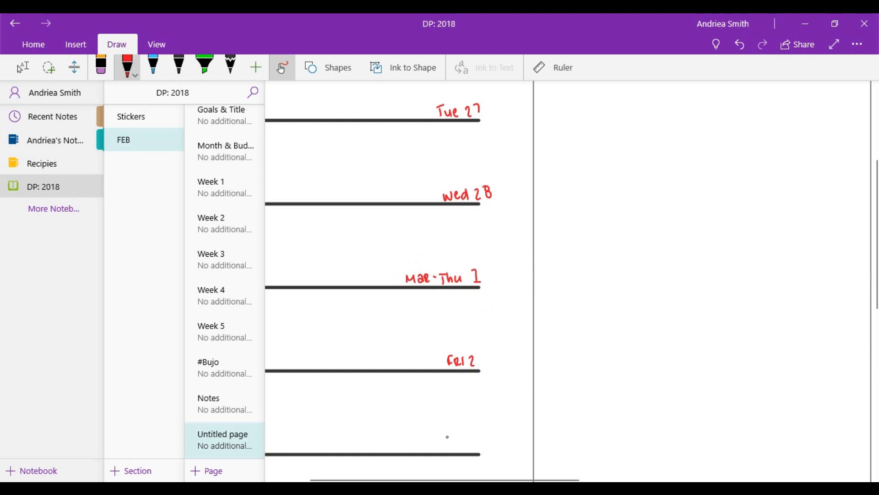
scroll("down", 3)
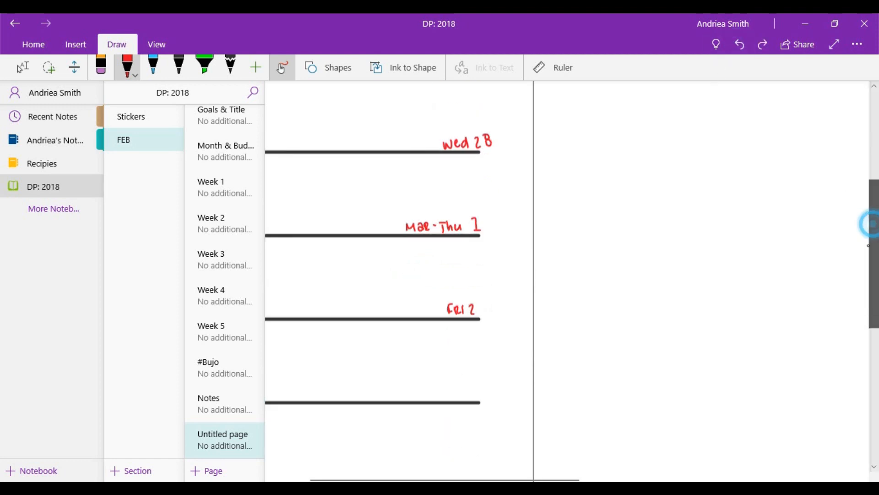
With a thinner pen, write SAT 3 and SUN 4 in blue, undoing stray marks
left_click(153, 67)
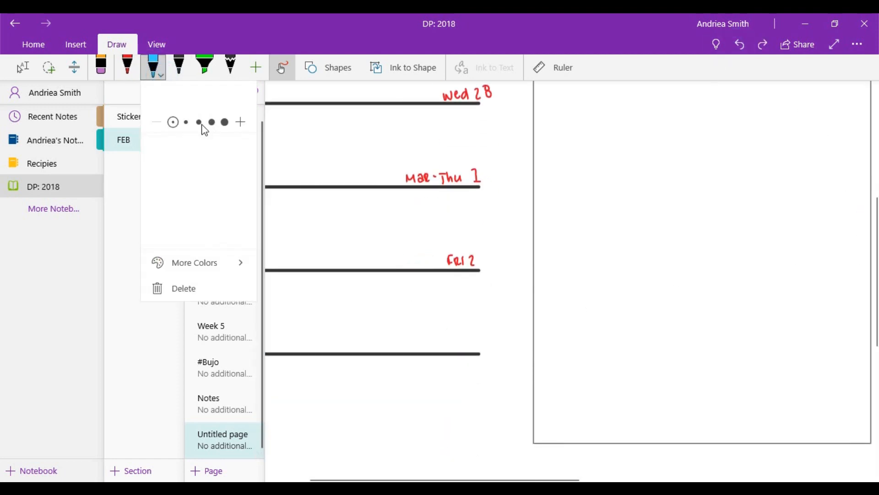
left_click(454, 337)
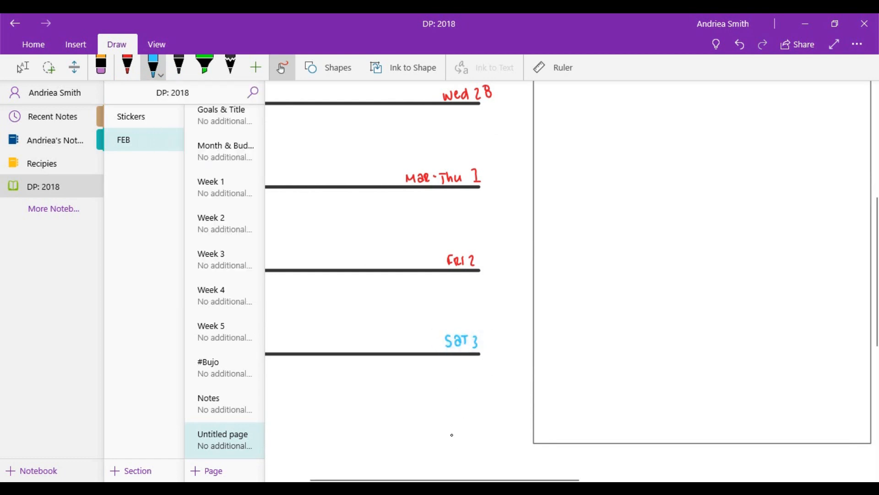
left_click(739, 44)
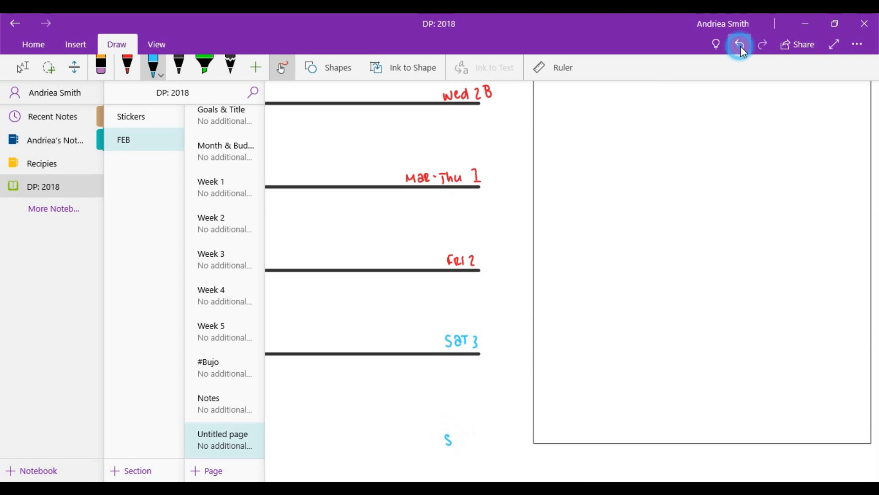
left_click(739, 44)
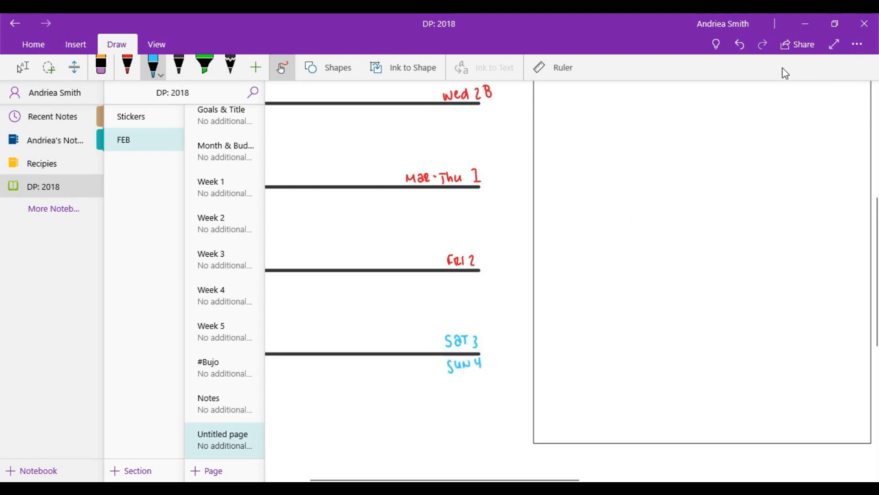
scroll("up", 3)
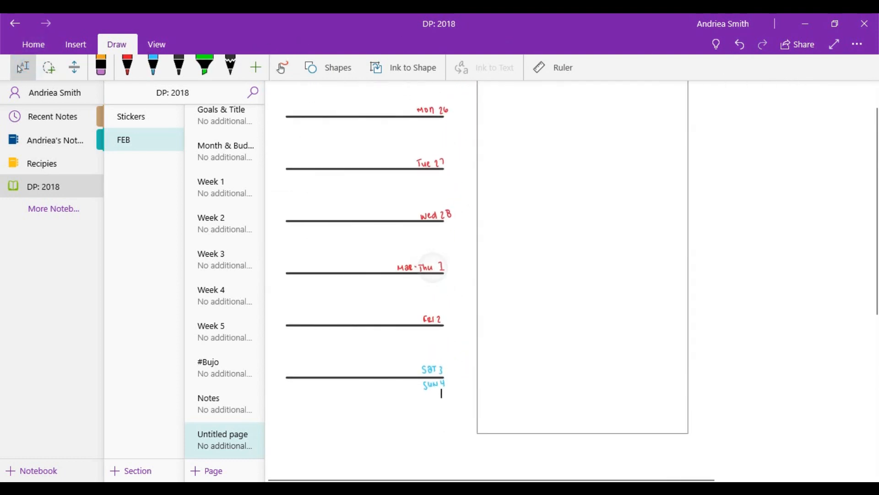
Draw a straight line inside the tall box, then copy and paste it below
left_click(178, 66)
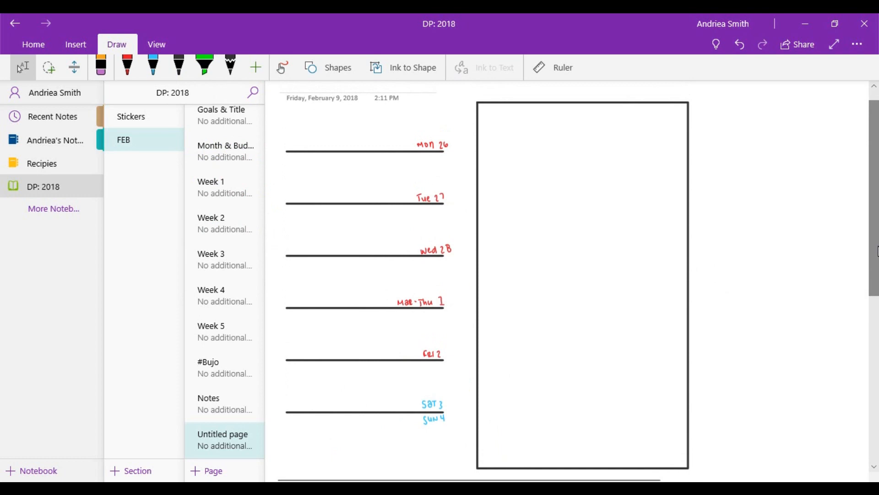
left_click(558, 208)
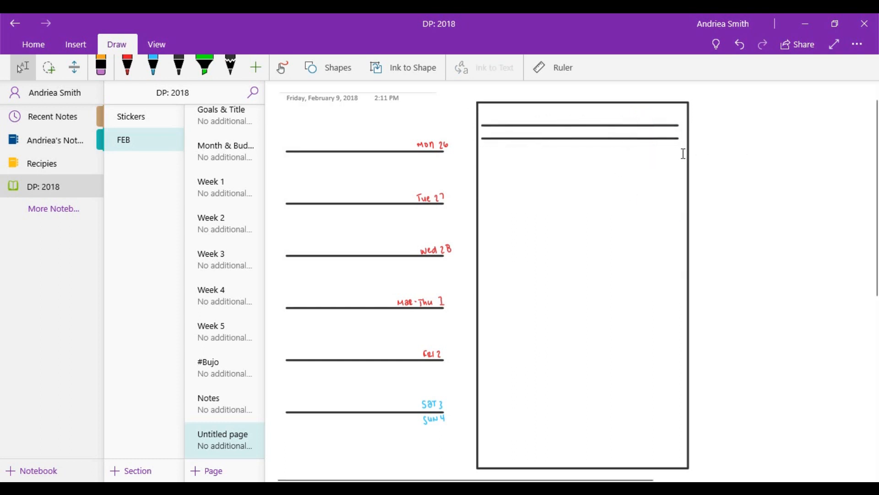
left_click(580, 126)
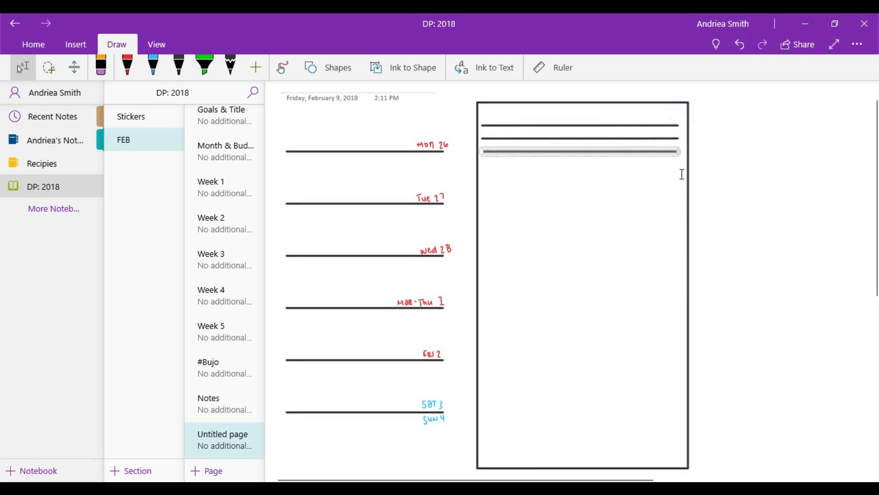
right_click(580, 150)
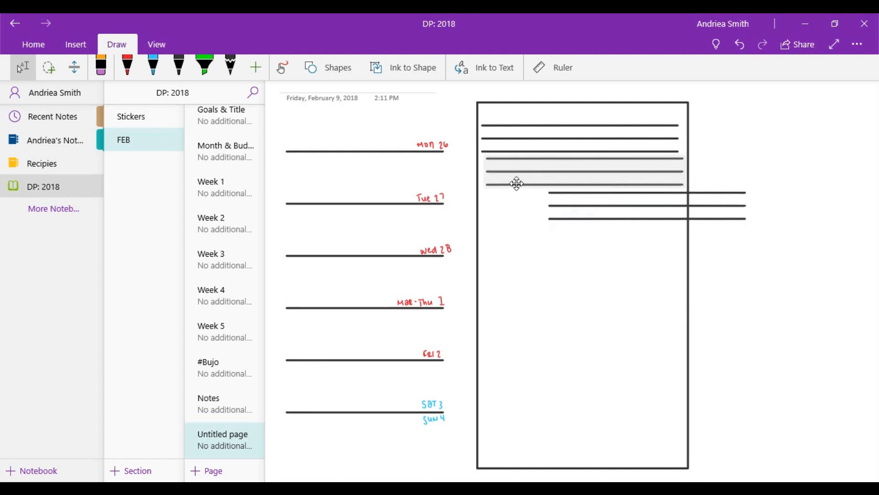
left_click(544, 188)
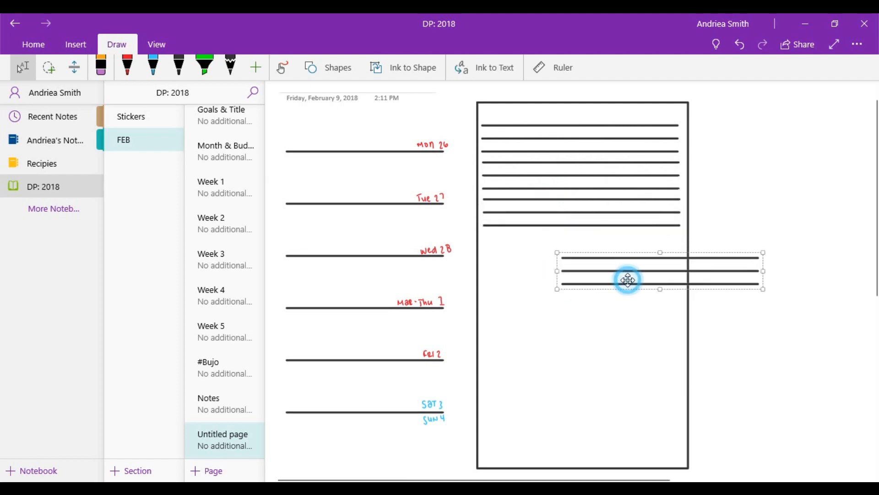
Copy the group of lines and paste sets down to the box bottom
right_click(628, 280)
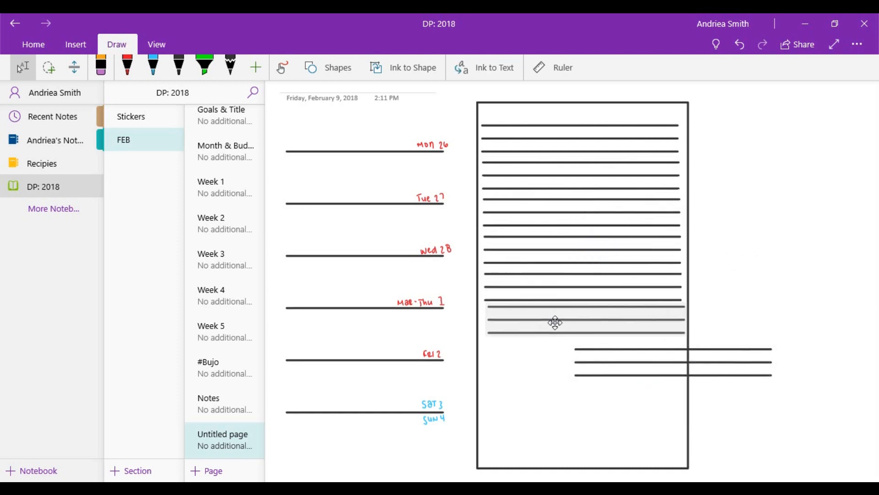
right_click(554, 323)
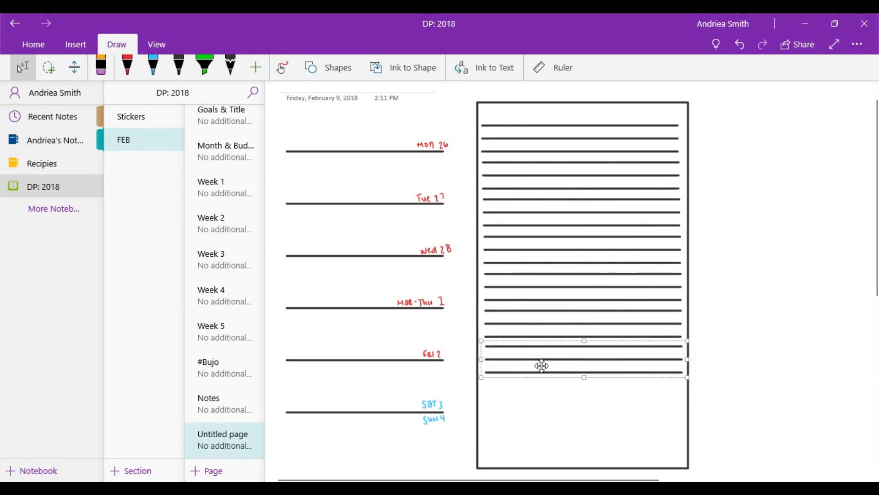
right_click(542, 365)
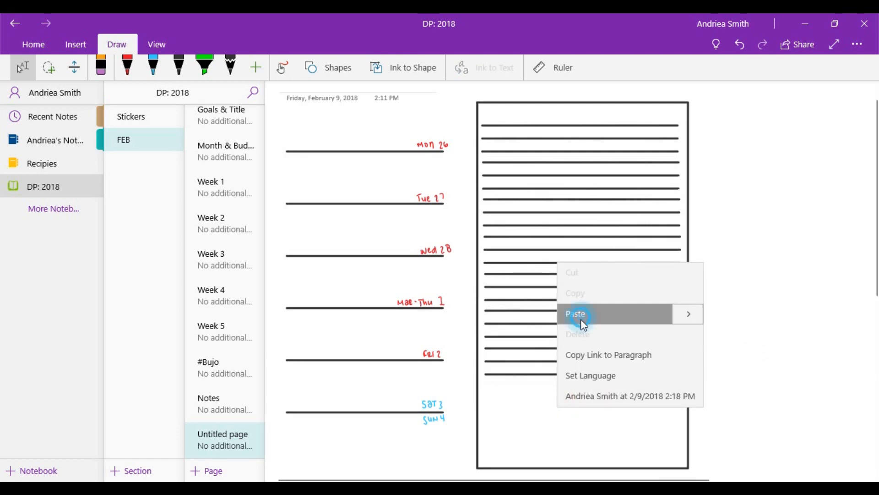
left_click(575, 313)
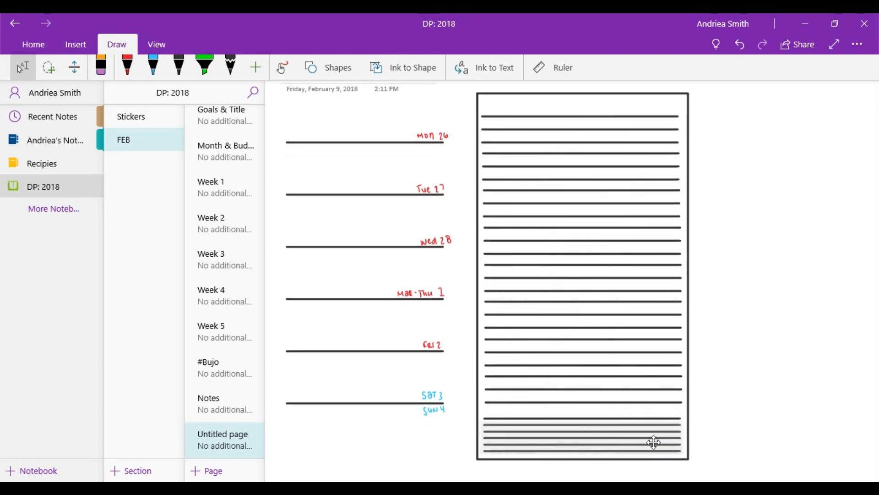
left_click(653, 443)
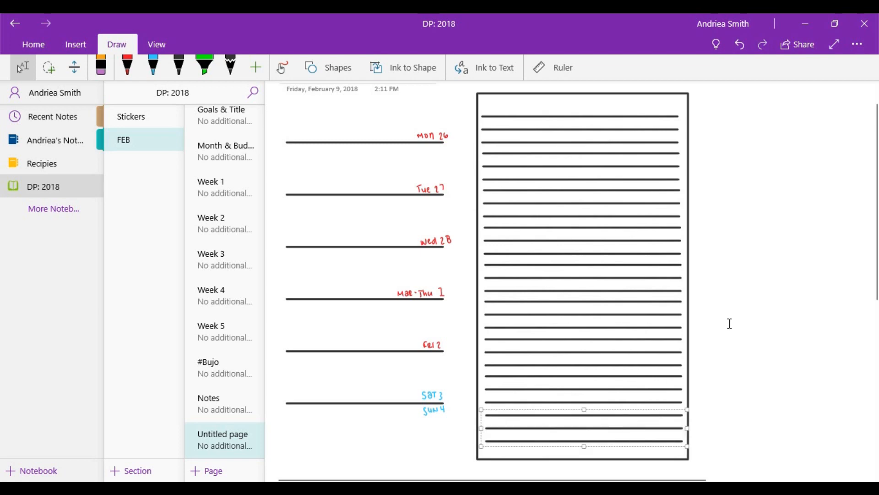
left_click(328, 67)
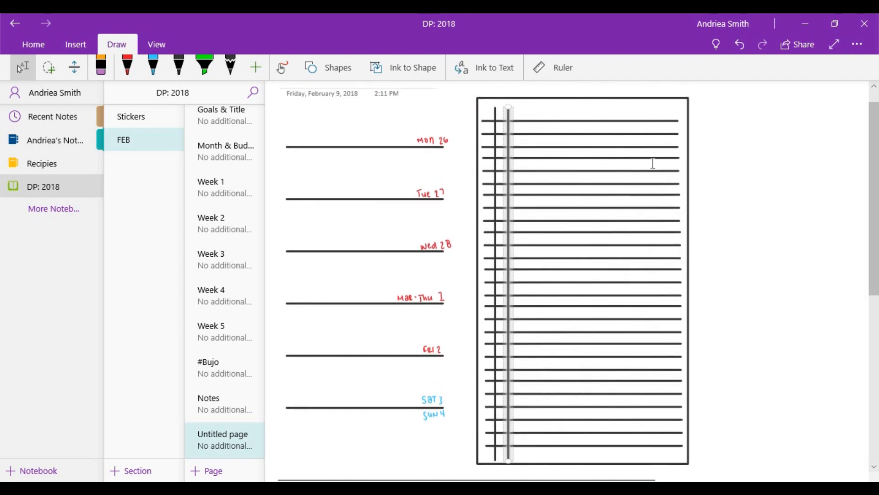
Copy the vertical line and paste copies across the box out to its right edge
scroll("up", 3)
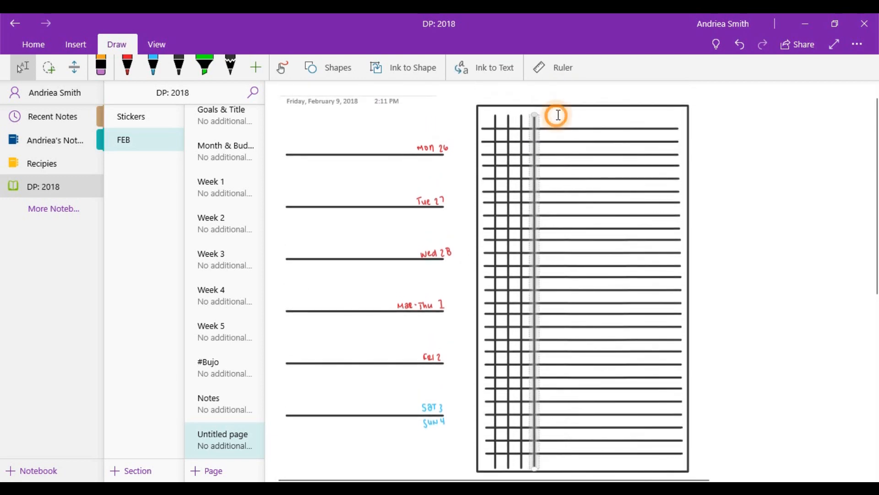
right_click(557, 115)
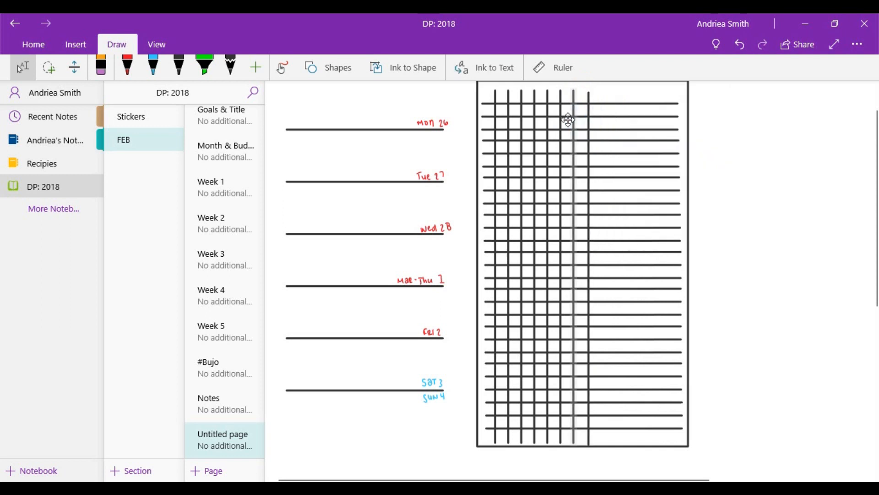
right_click(567, 120)
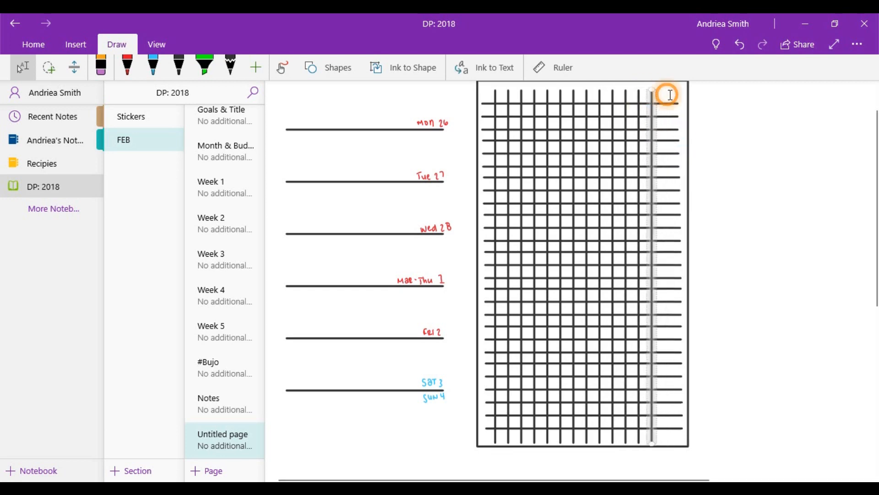
right_click(667, 95)
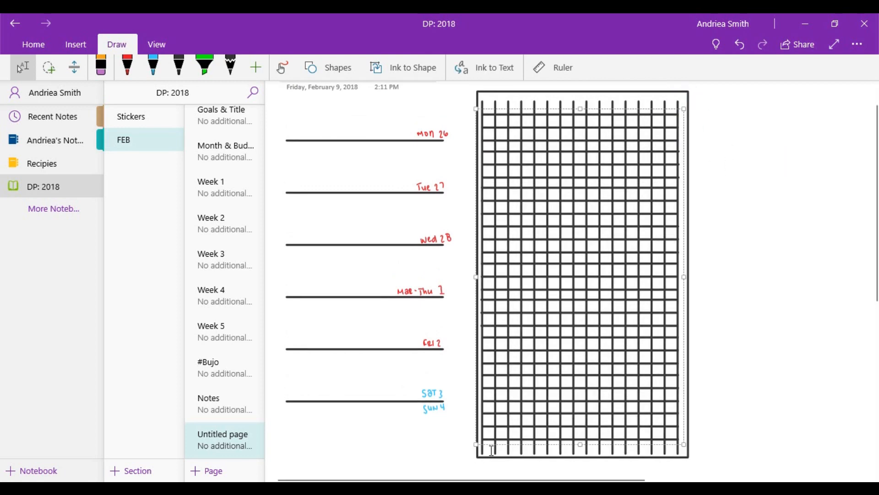
Recolour the grid and day lines pale gray and delete the box's outer frame
left_click(179, 73)
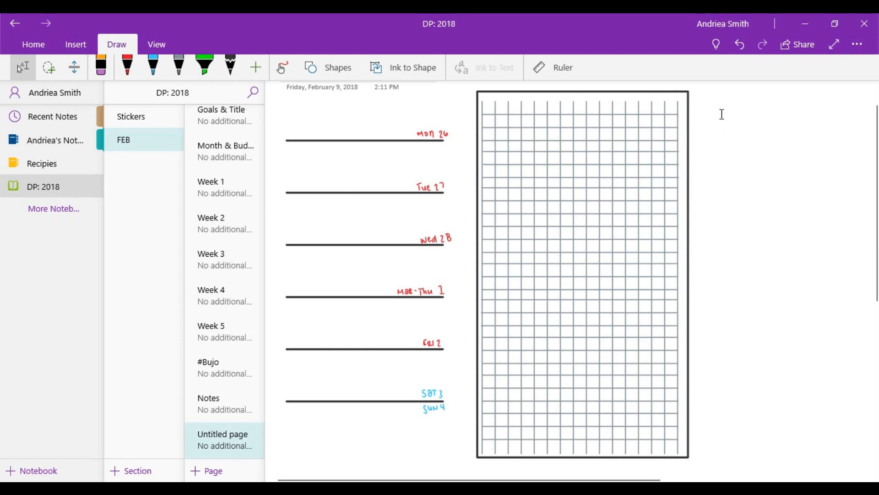
mouse_move(722, 114)
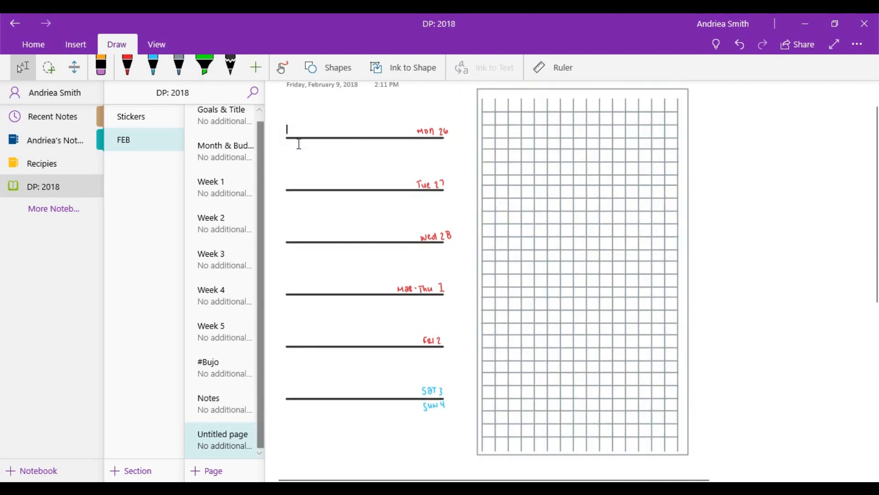
left_click(364, 189)
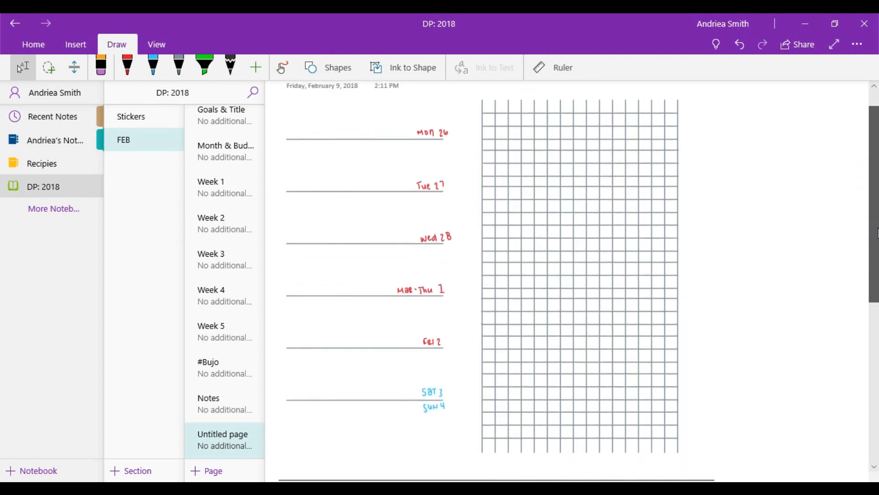
right_click(676, 118)
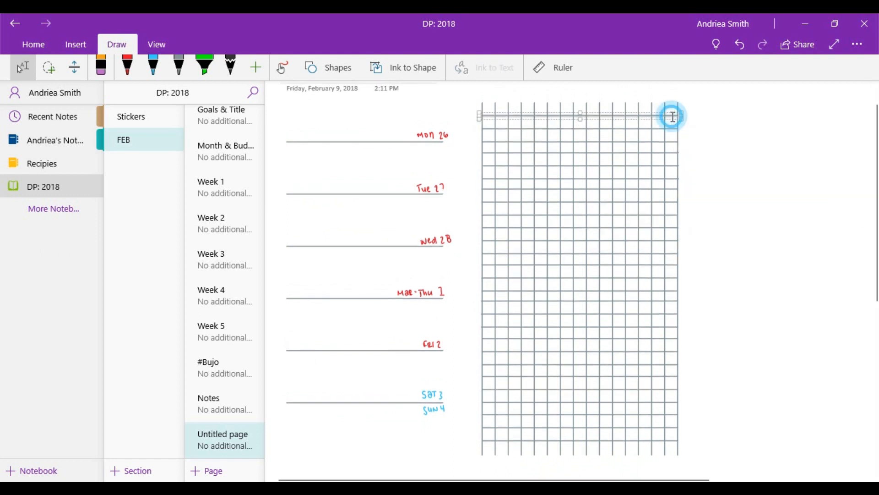
right_click(671, 115)
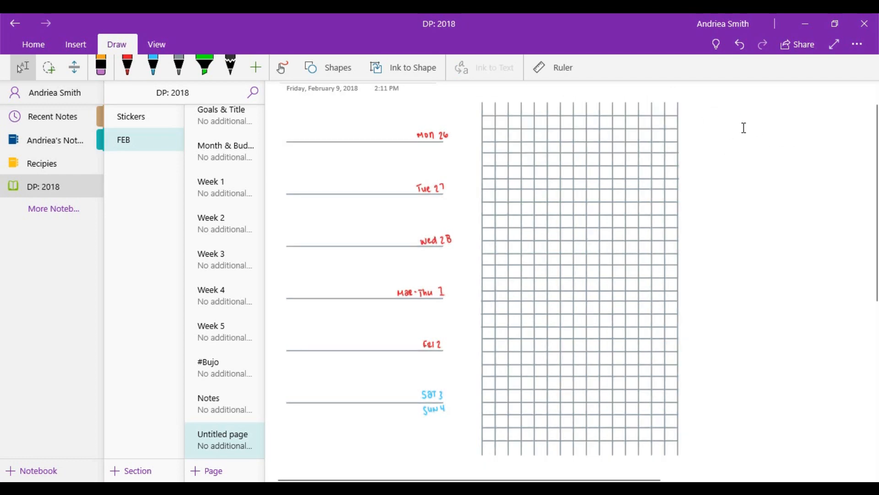
mouse_move(761, 143)
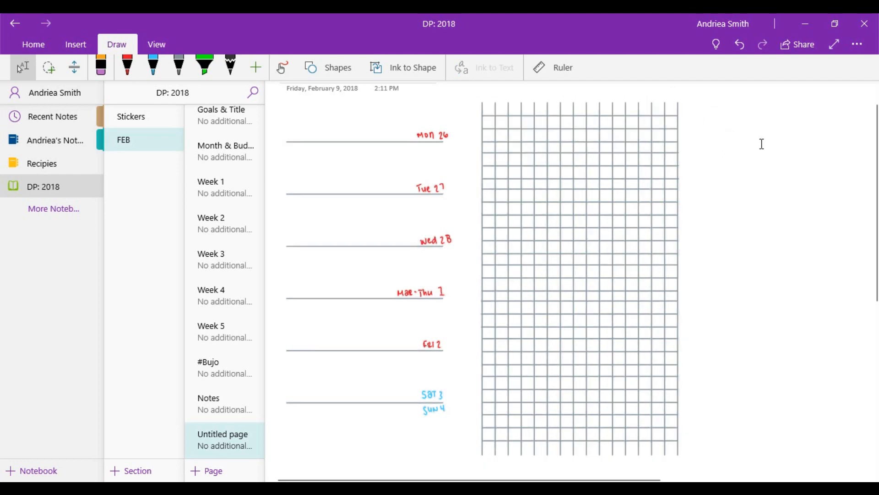
mouse_move(449, 305)
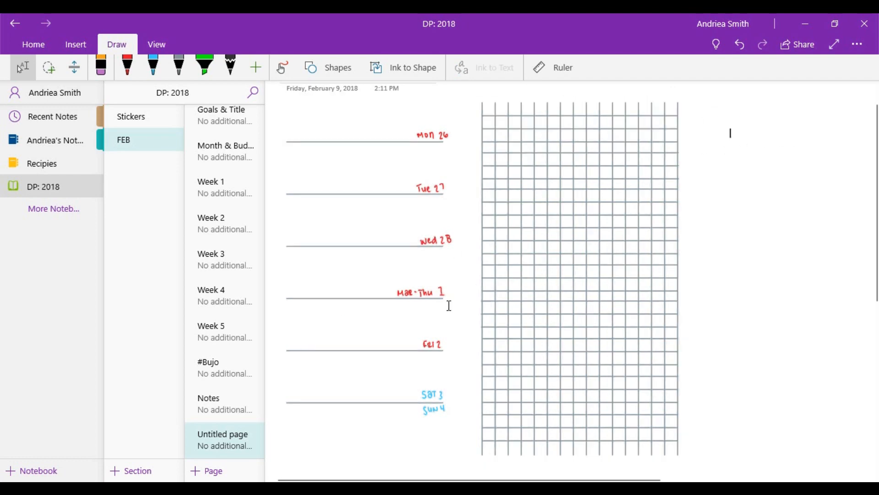
Create a blank untitled page in the FEB section and open it
left_click(213, 470)
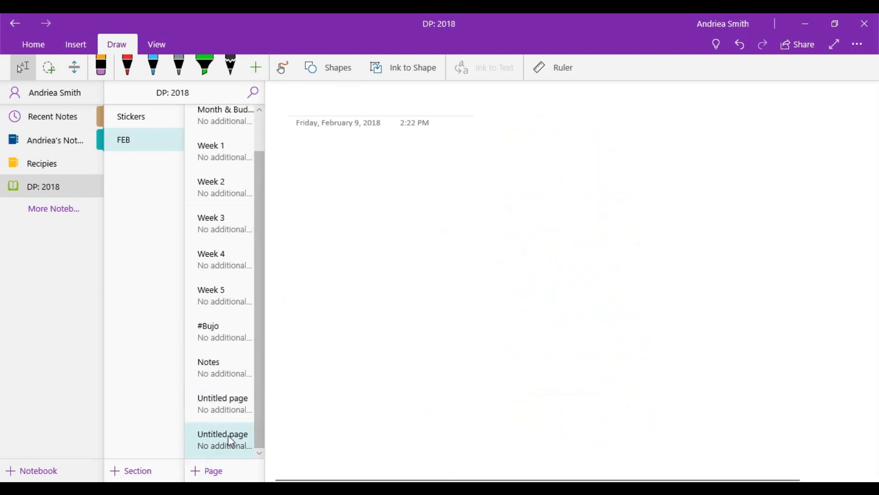
left_click(222, 403)
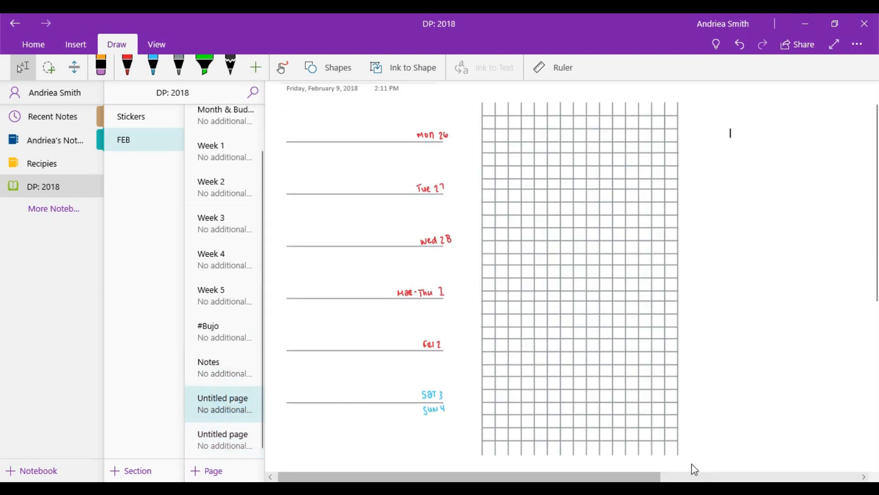
left_click(156, 45)
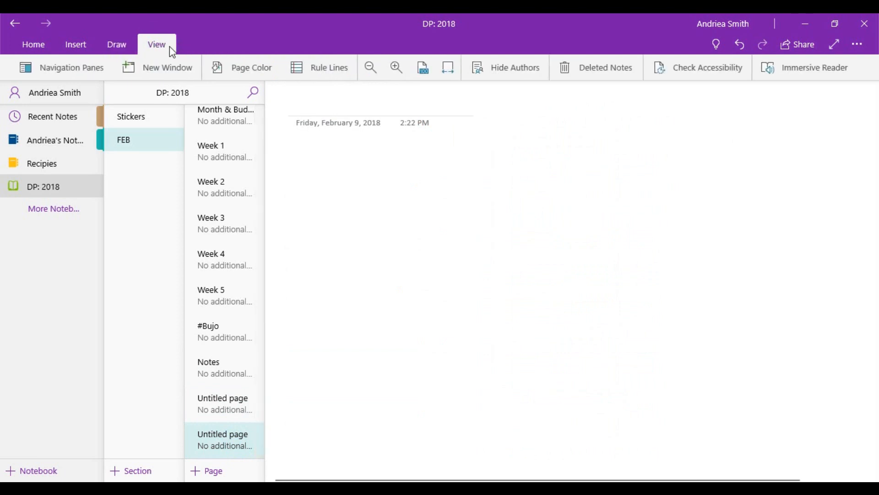
Give the new page a grid background and a black page colour
left_click(329, 68)
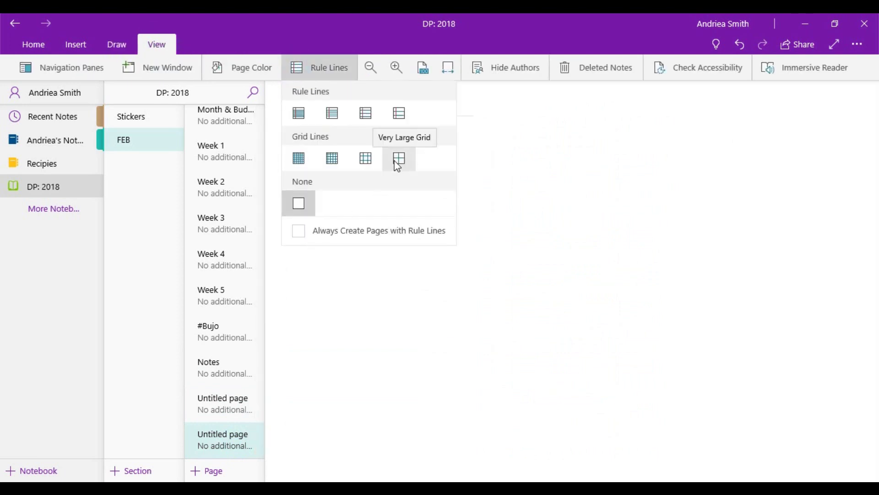
left_click(398, 158)
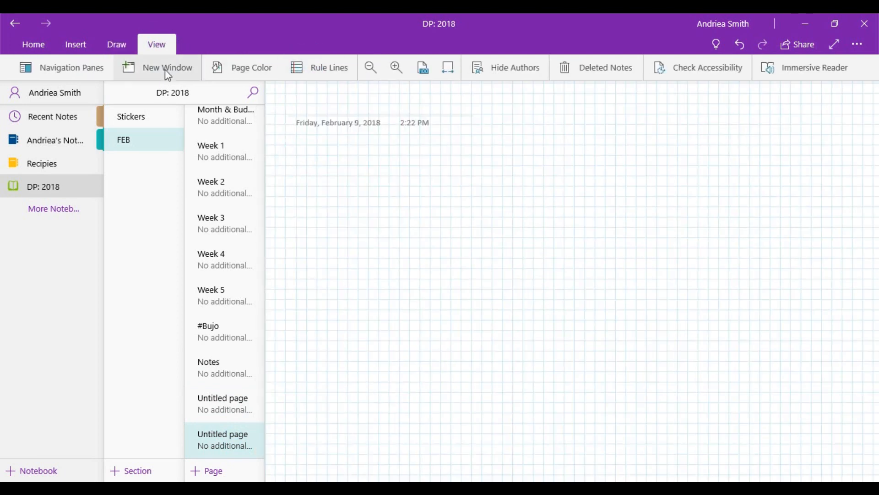
mouse_move(255, 67)
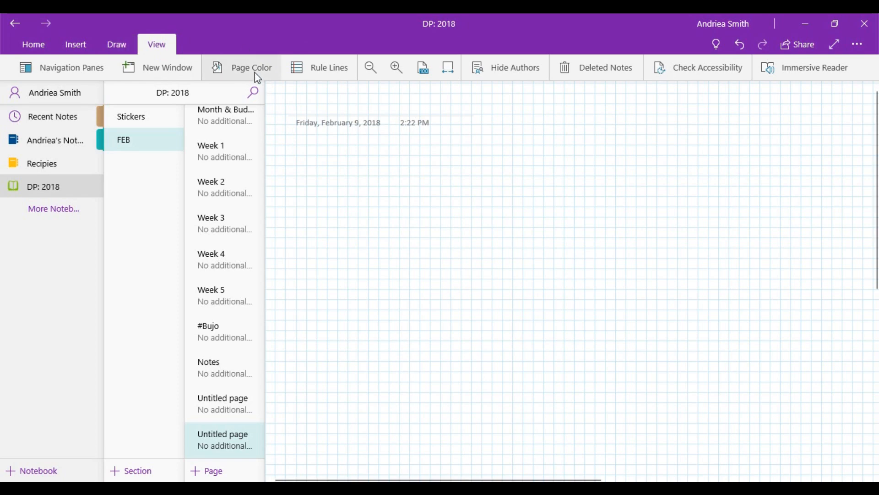
left_click(251, 67)
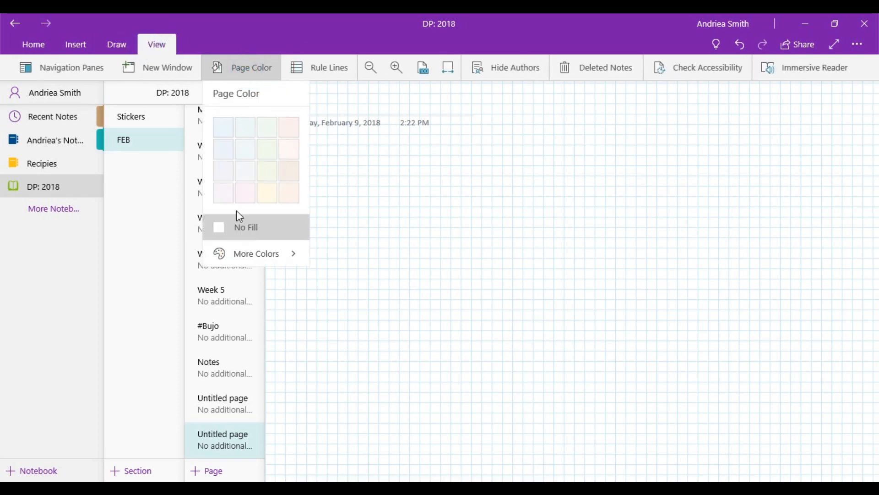
left_click(256, 253)
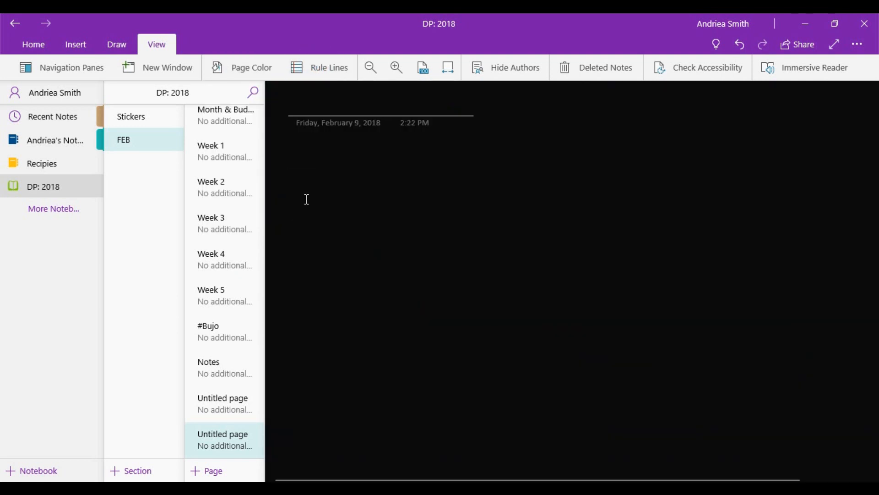
mouse_move(345, 92)
type("#B")
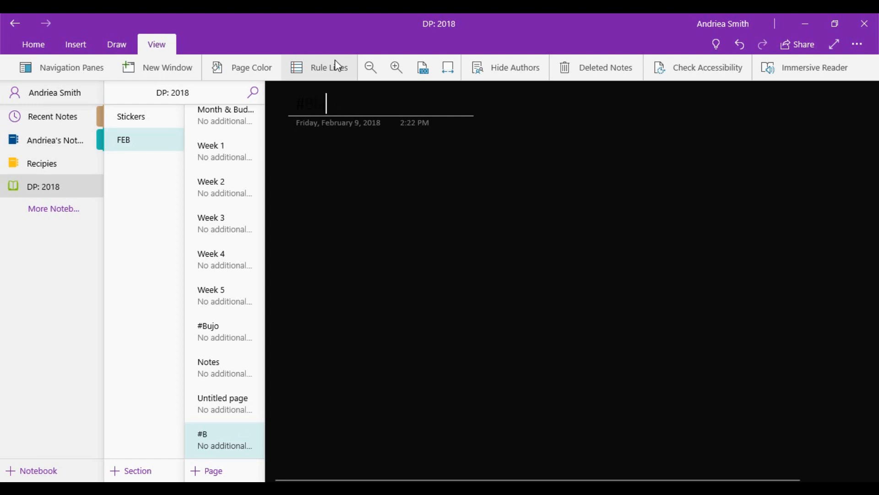
Complete the '#BlackoutPaperplannig' title and set its font colour to white
type("lackoutPaperplannig")
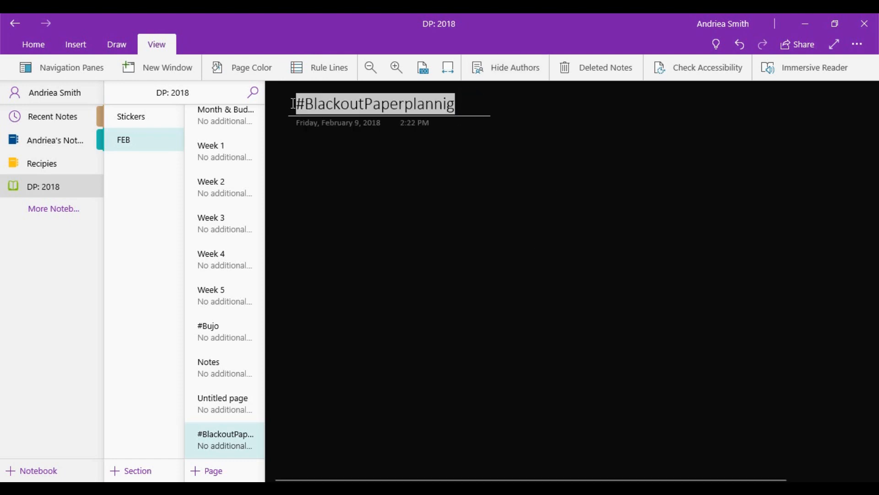
left_click(116, 45)
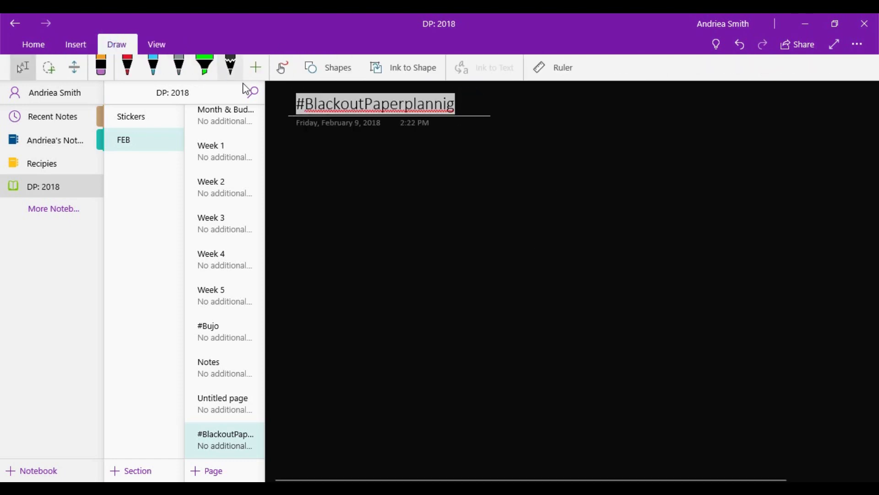
left_click(33, 44)
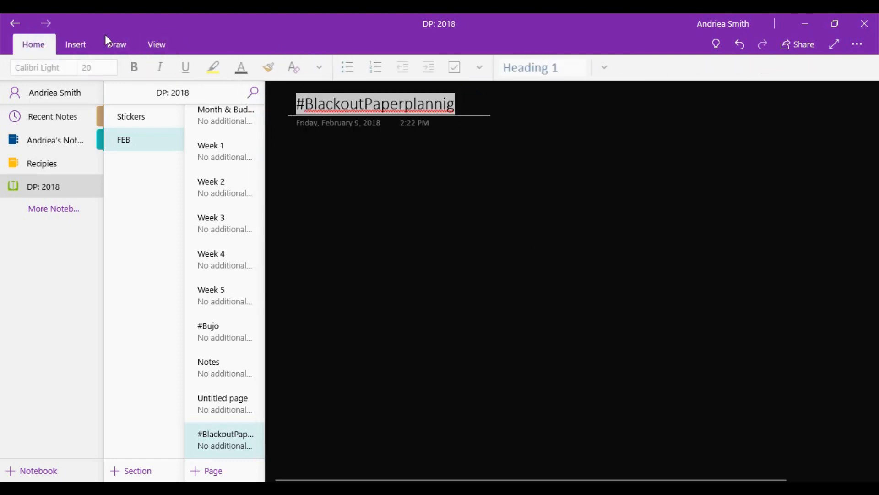
left_click(240, 67)
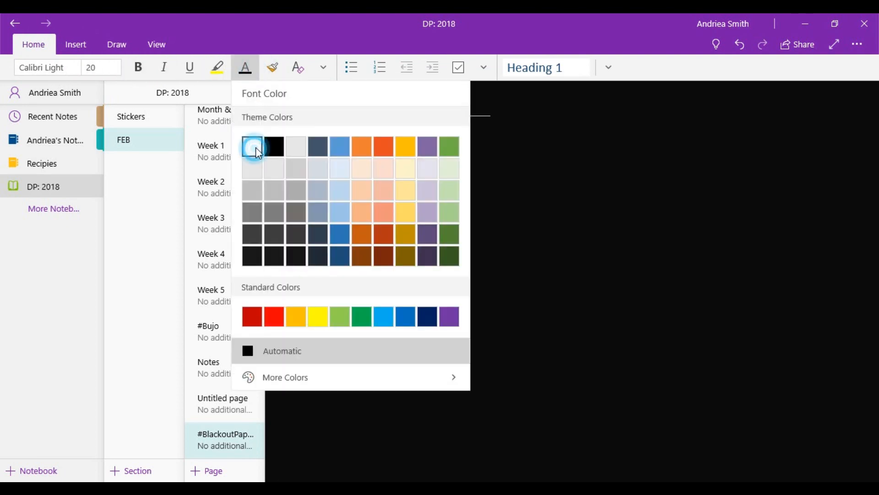
left_click(252, 146)
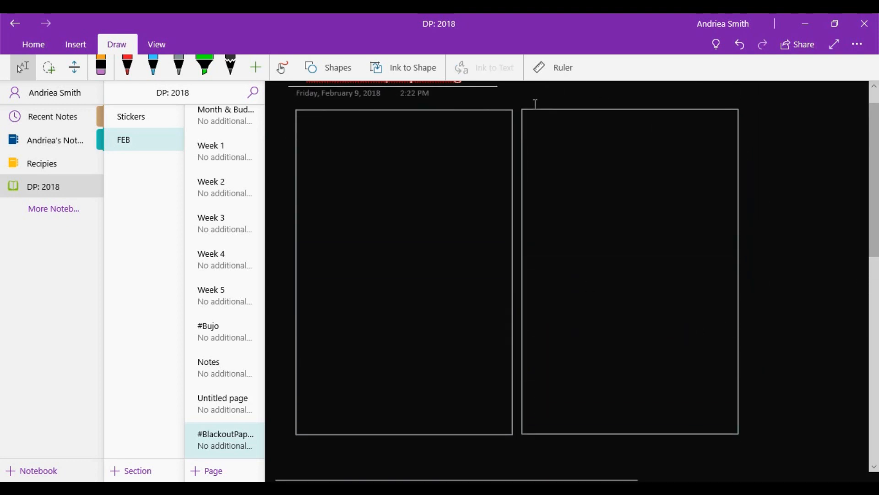
Set the pen to a thin white stroke for writing inside the boxes
scroll("up", 3)
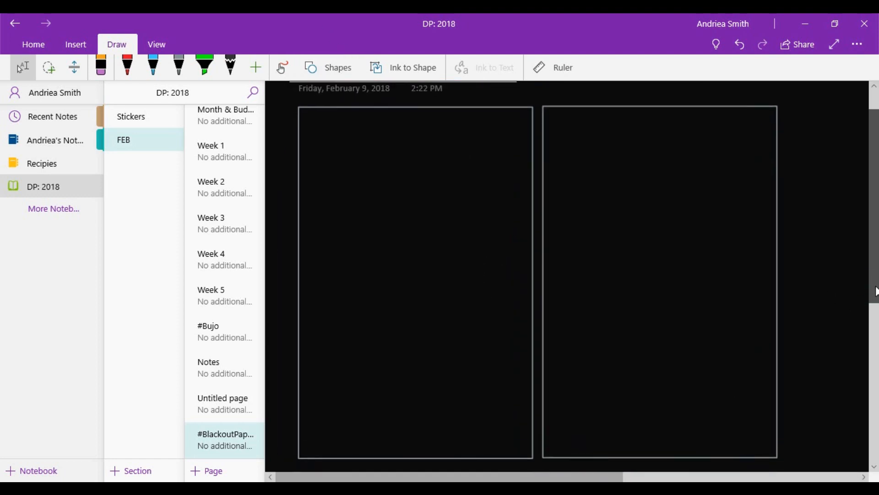
mouse_move(178, 67)
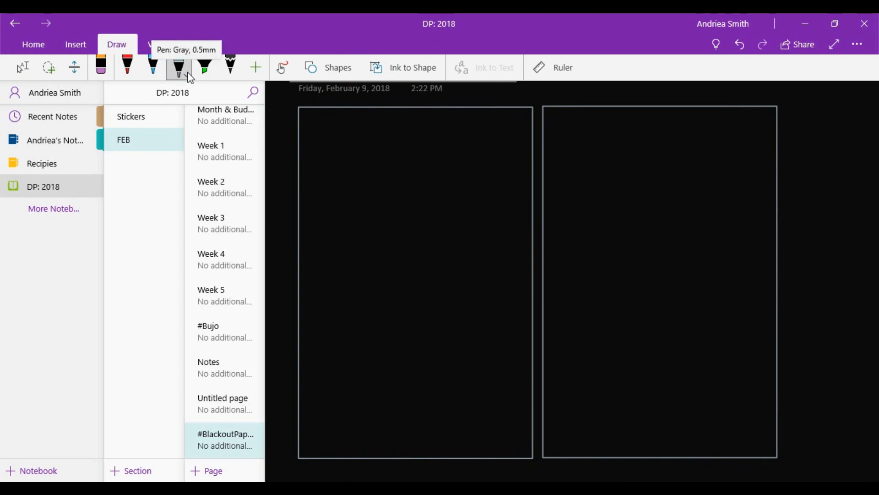
left_click(178, 67)
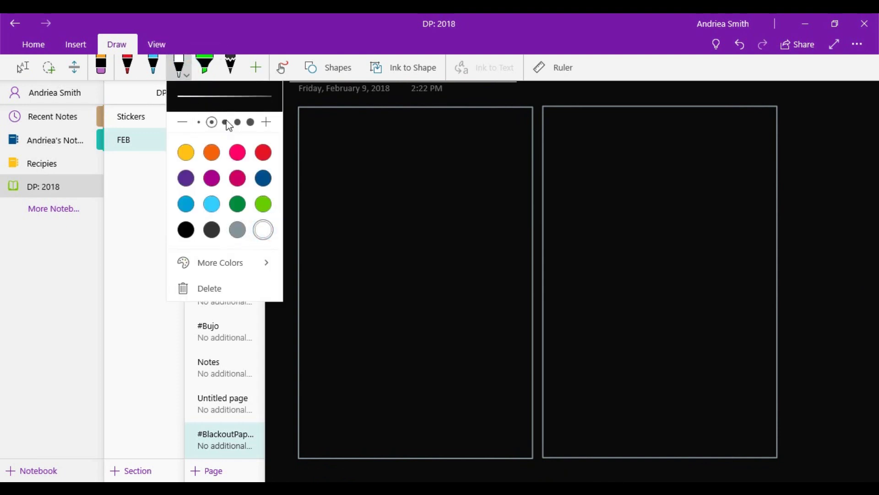
left_click(282, 67)
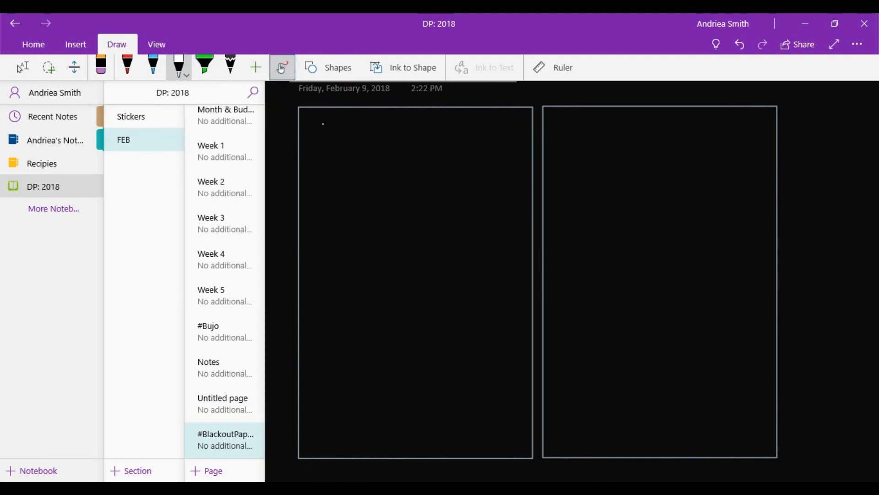
Handwrite Monday 26 to MAR Thursday 1 in the left box, Friday 2 to Sunday 4 on the right
left_click_drag(308, 127, 344, 127)
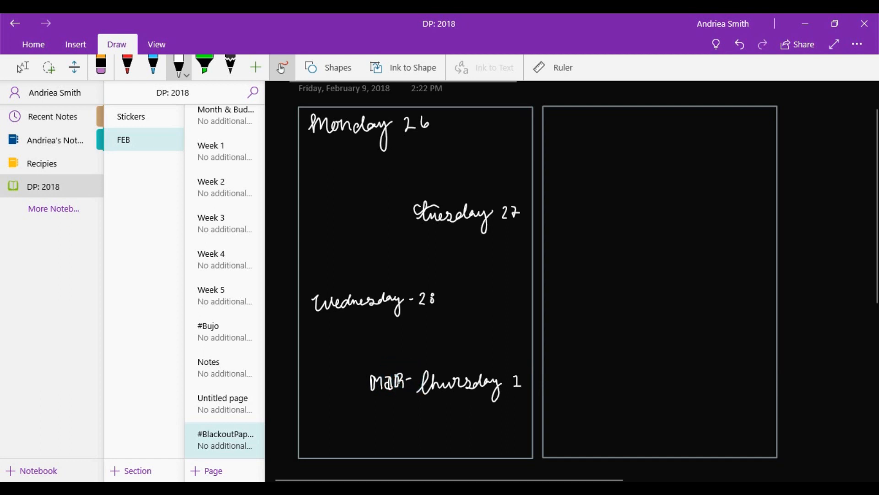
left_click(395, 387)
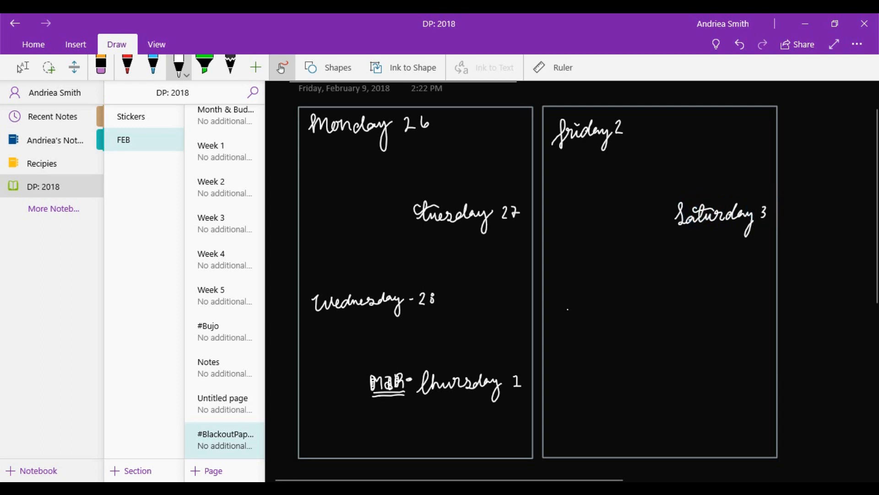
left_click(589, 305)
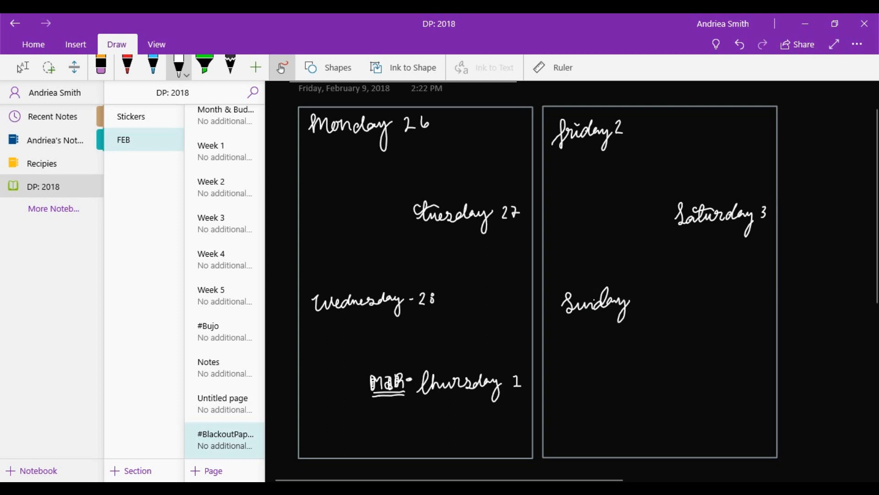
left_click(739, 44)
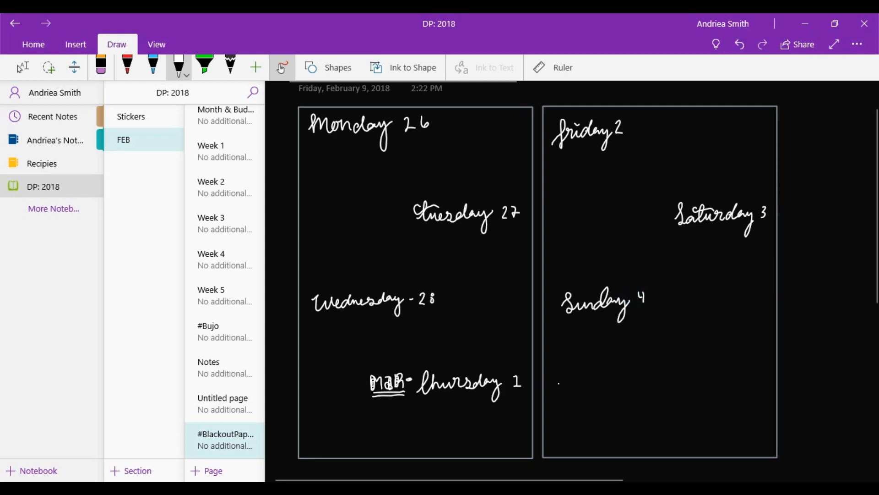
left_click(561, 68)
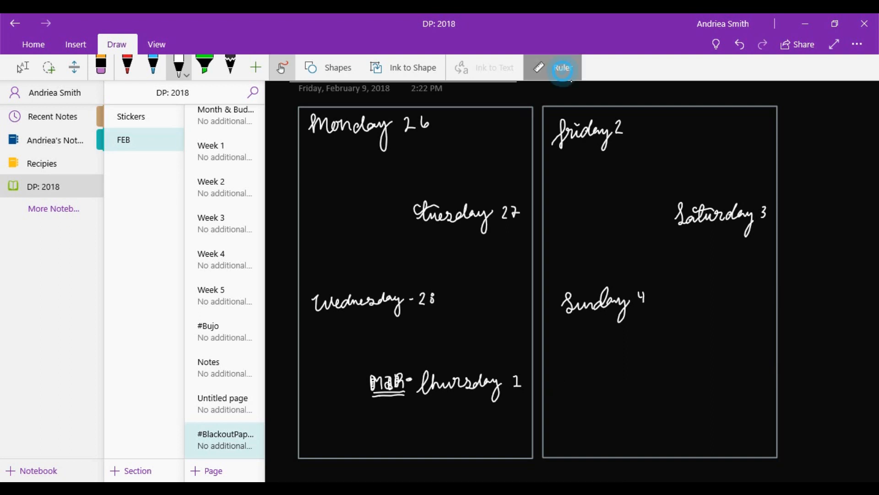
Draw two ruled lines with a white NOTES heading between them, then reopen the '#Bujo' spread
left_click(560, 67)
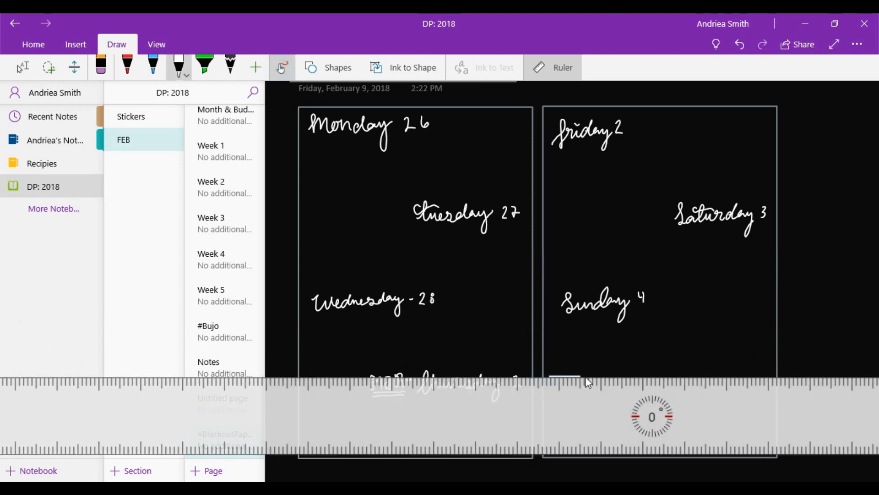
mouse_move(764, 388)
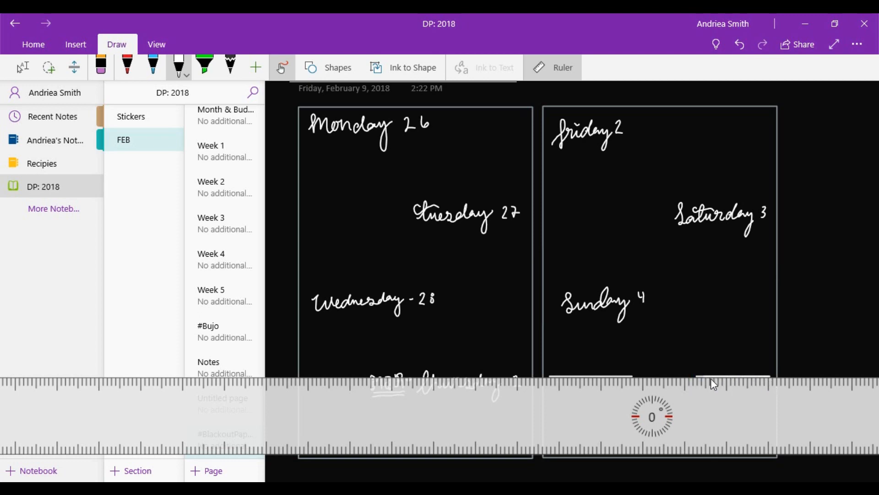
left_click(706, 377)
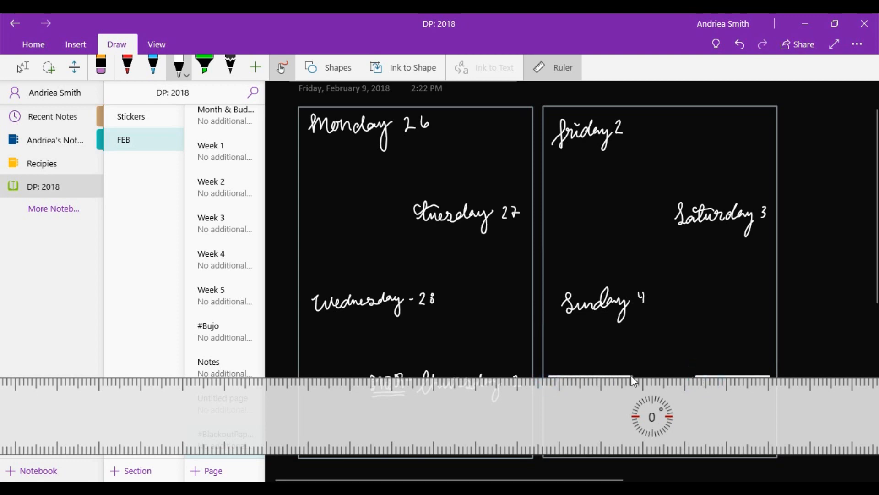
mouse_move(470, 64)
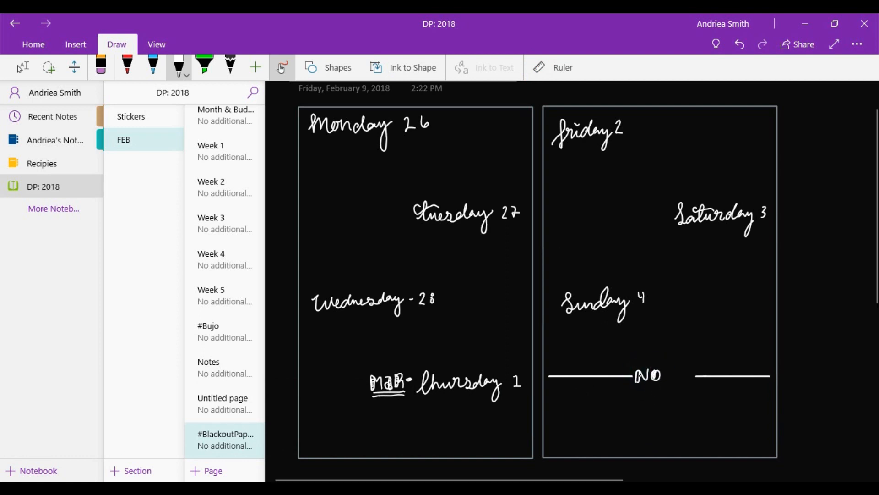
left_click(662, 375)
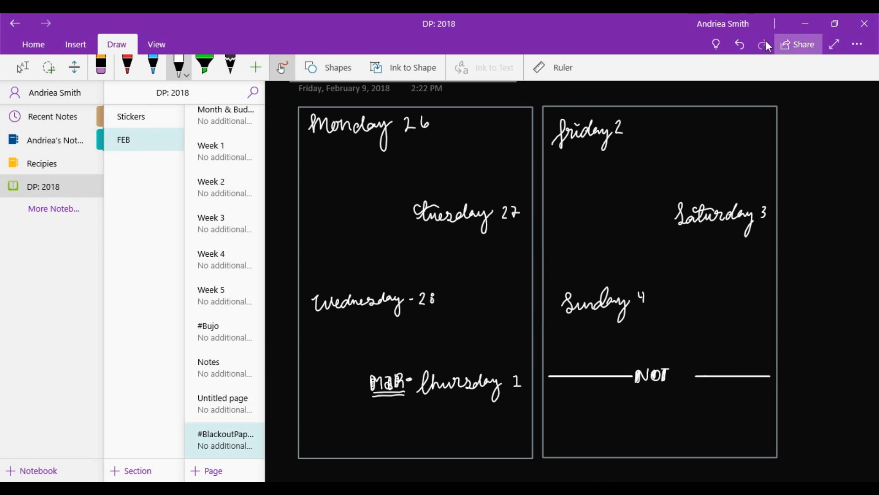
left_click(740, 44)
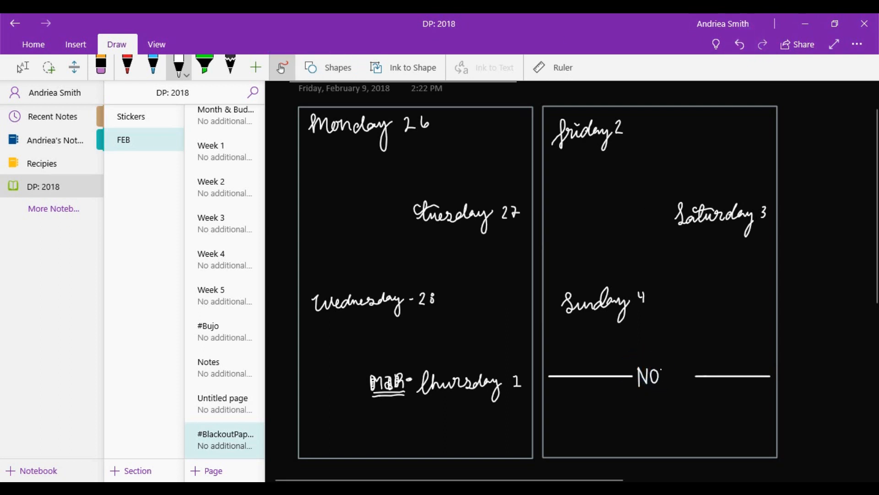
left_click(665, 377)
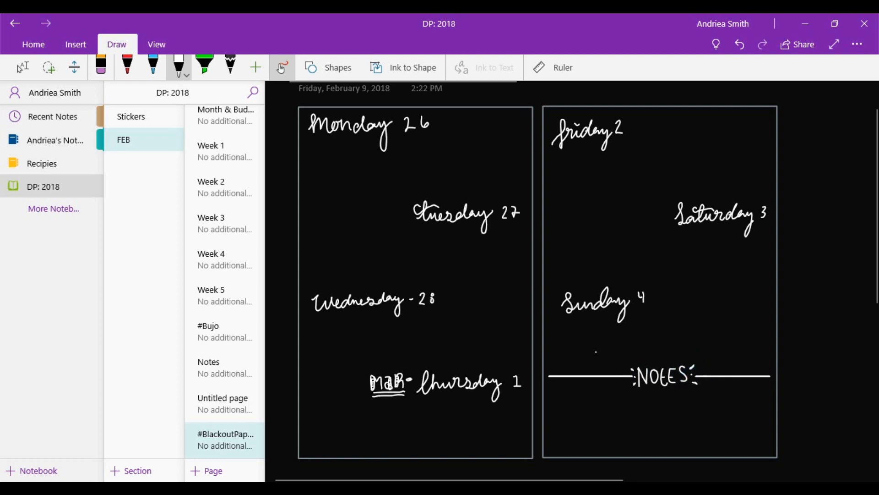
left_click(152, 66)
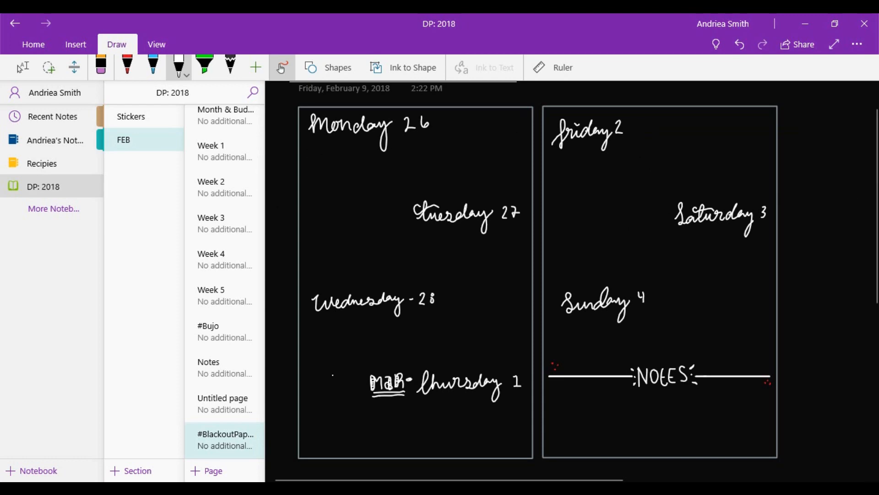
left_click(225, 367)
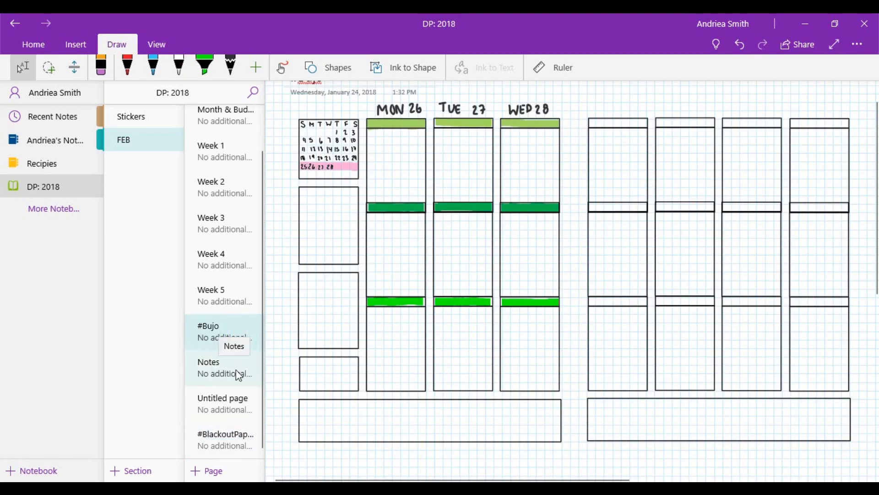
Glance at the Untitled red-lined page, then return to the #BlackoutPaperplannig page
left_click(222, 398)
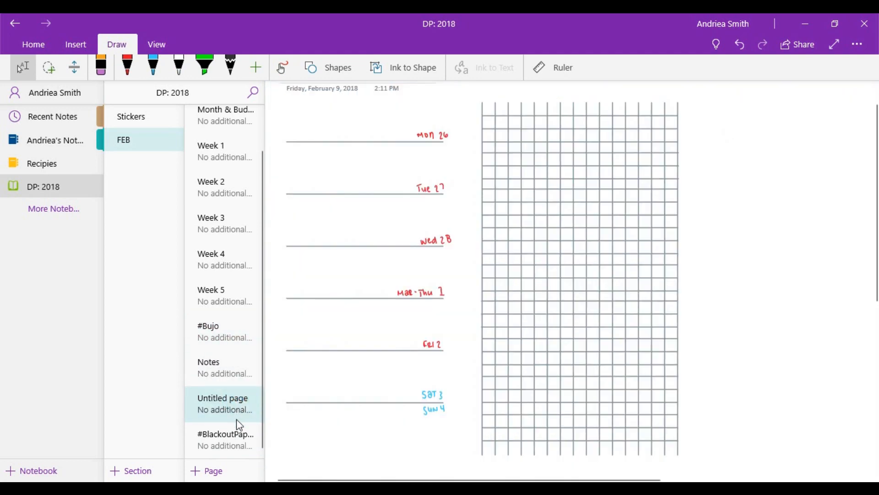
left_click(225, 439)
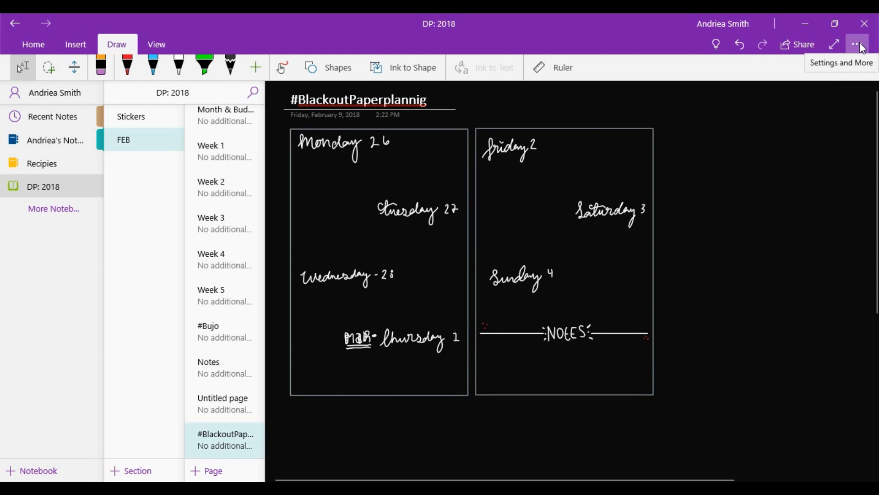
mouse_move(841, 123)
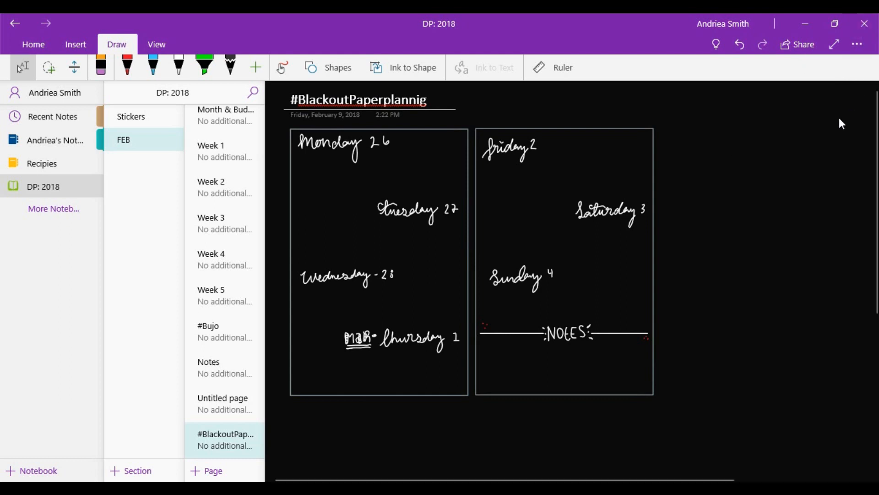